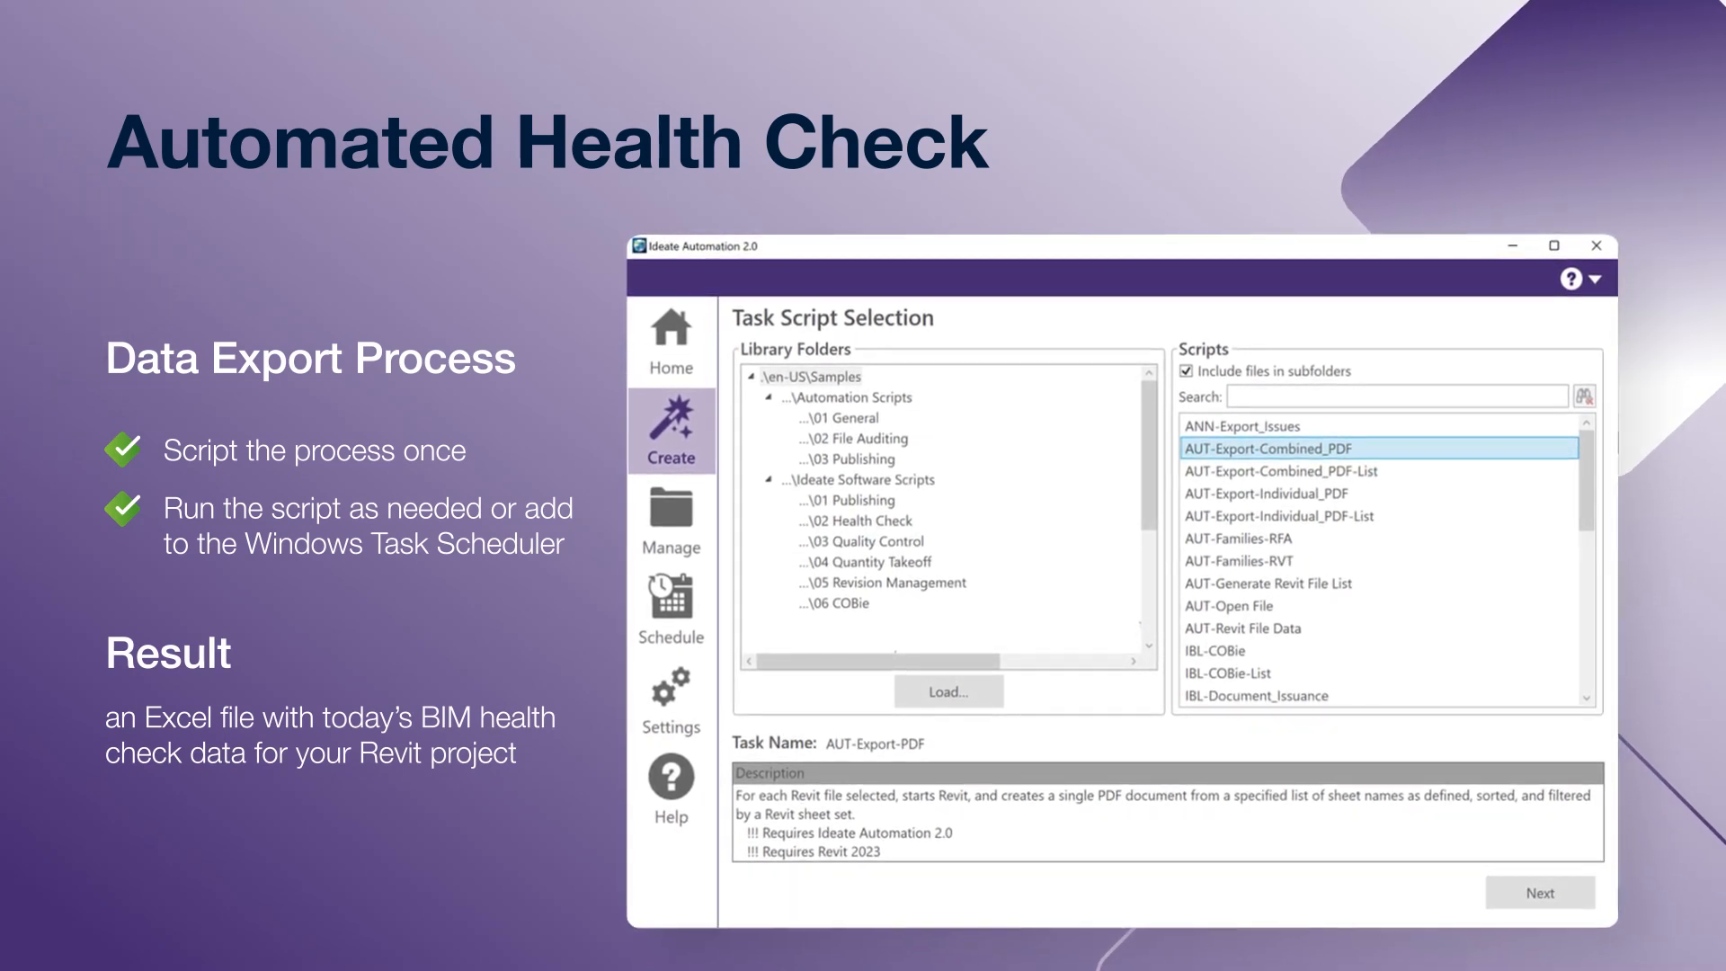
- Exit the Automated Health Check slideshow to reach the desktop
click(1540, 892)
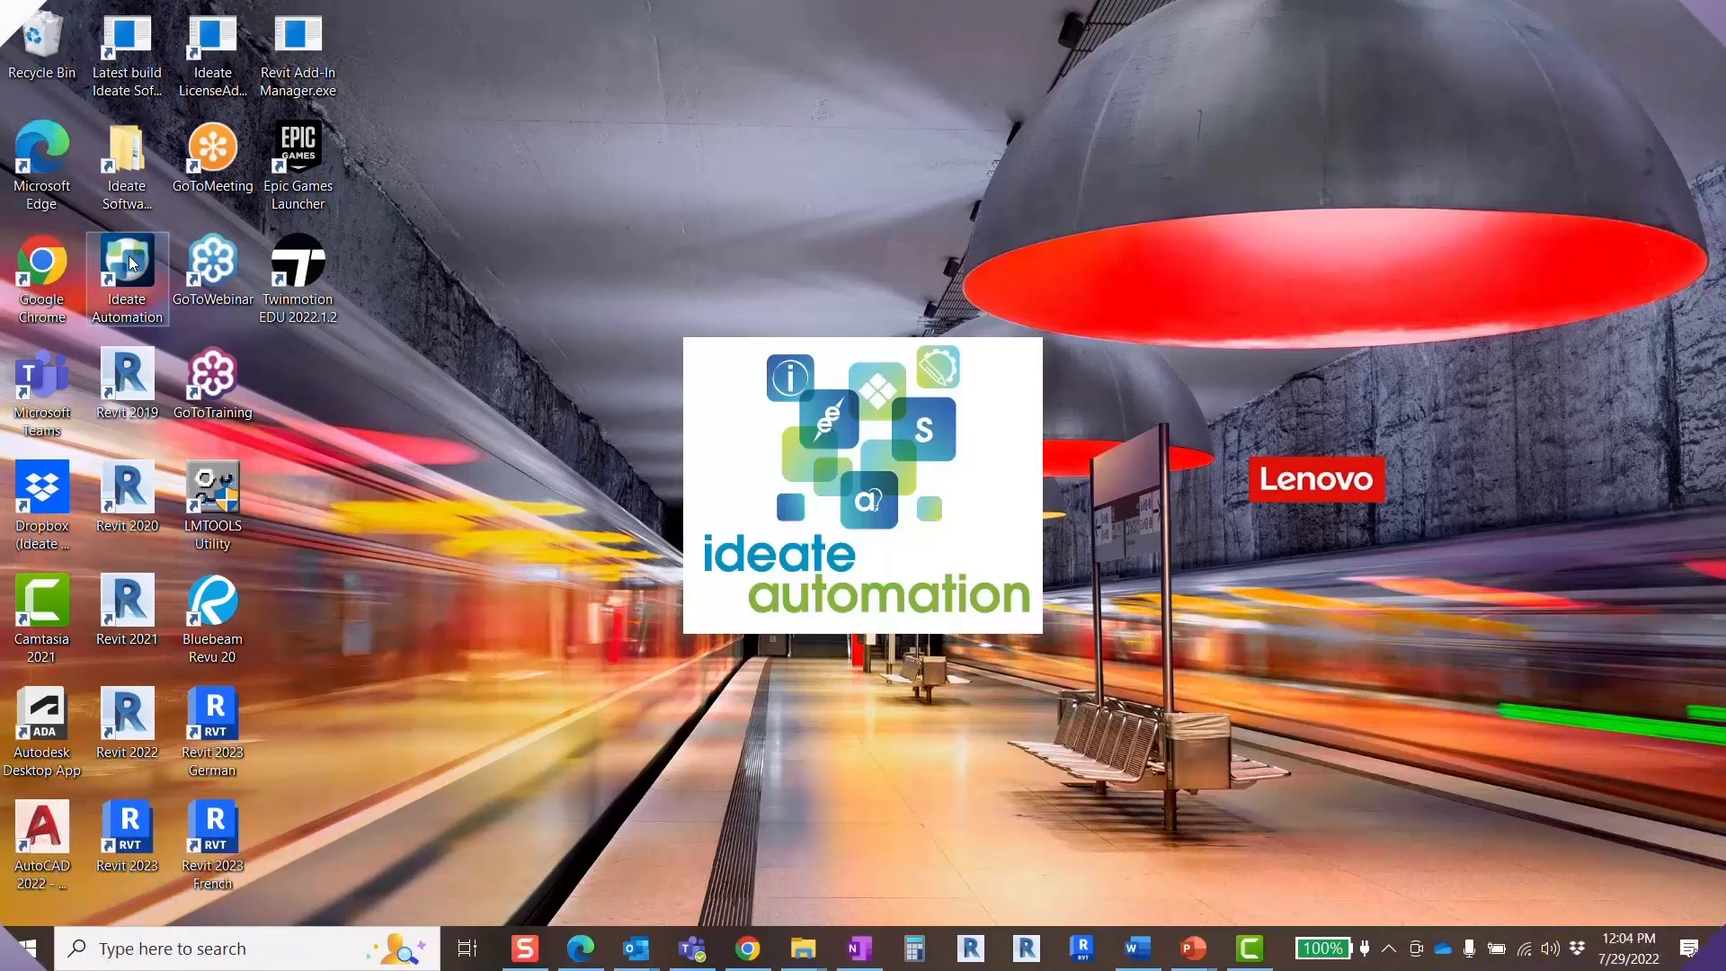
- Launch Ideate Automation and pick the ISW-Health_Check script from the 02 Health Check folder
double_click(127, 275)
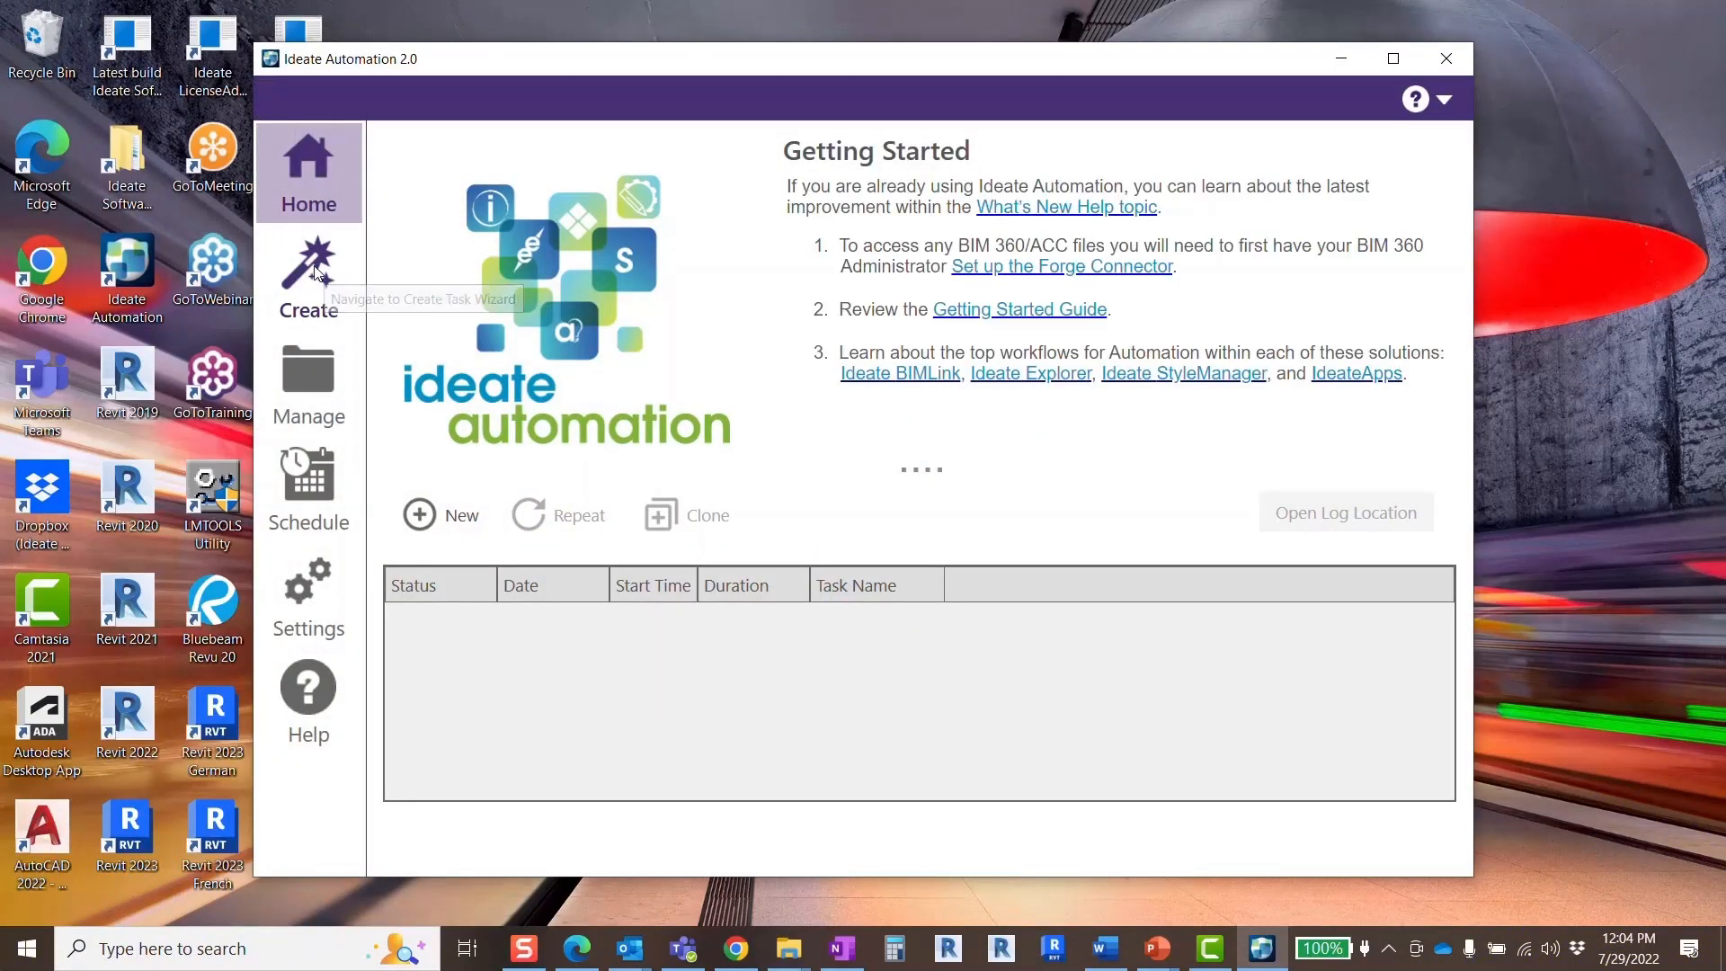
click(308, 275)
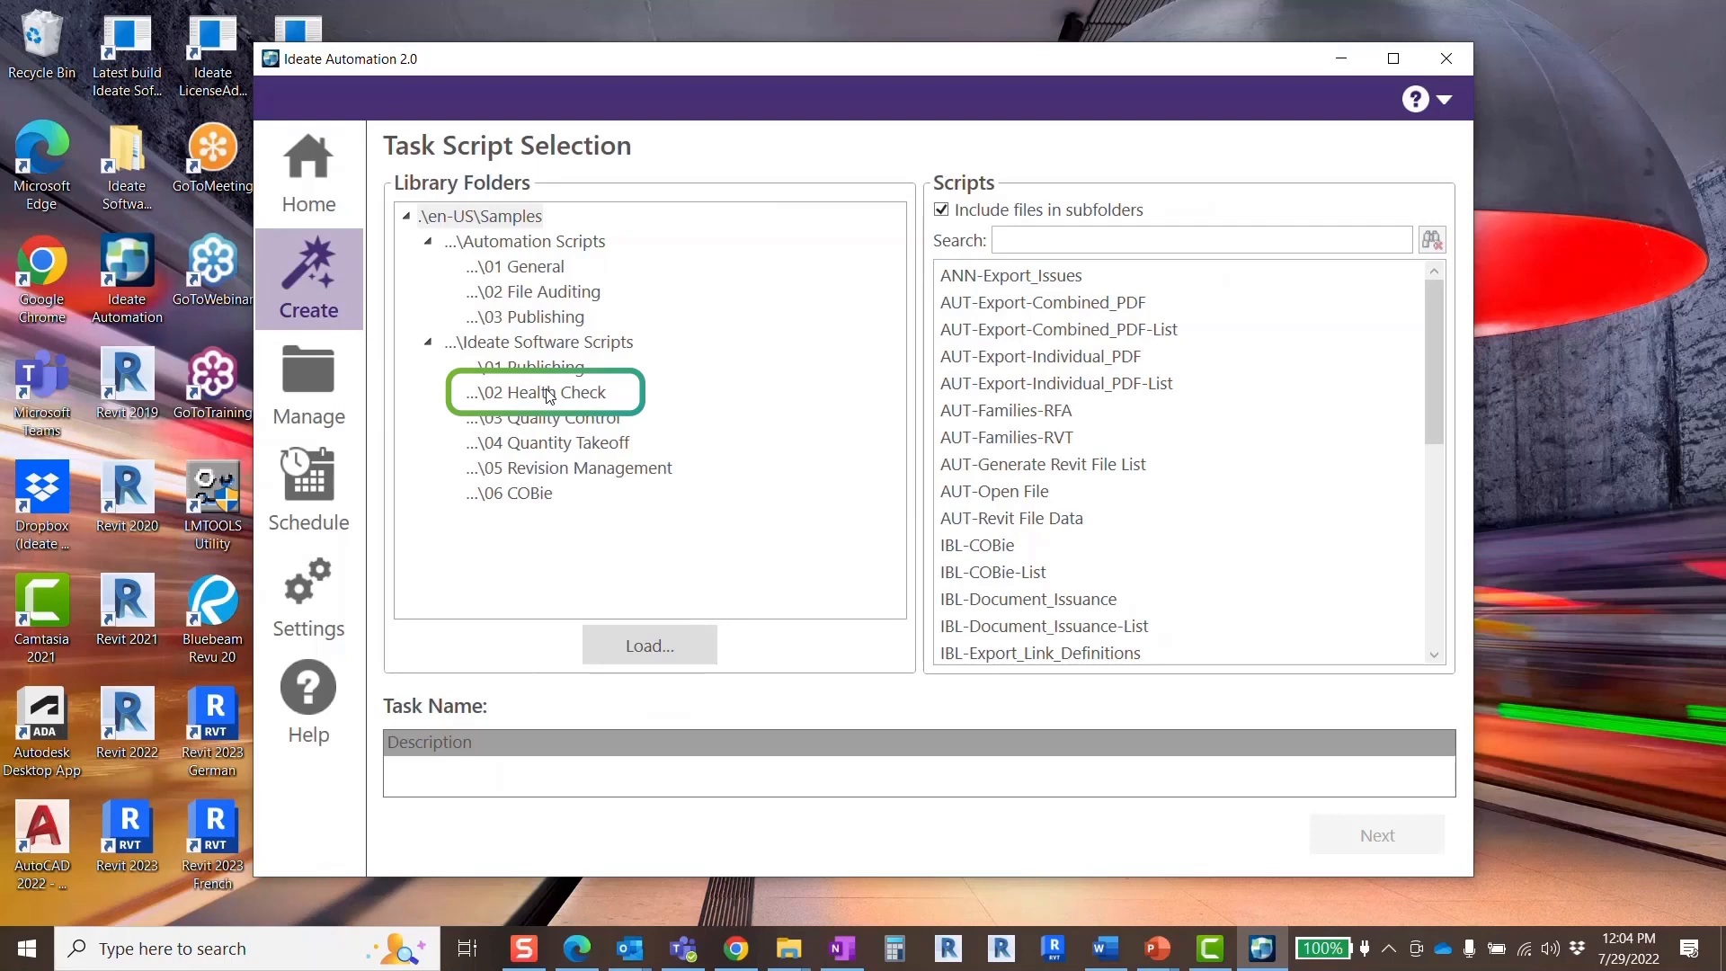
click(543, 392)
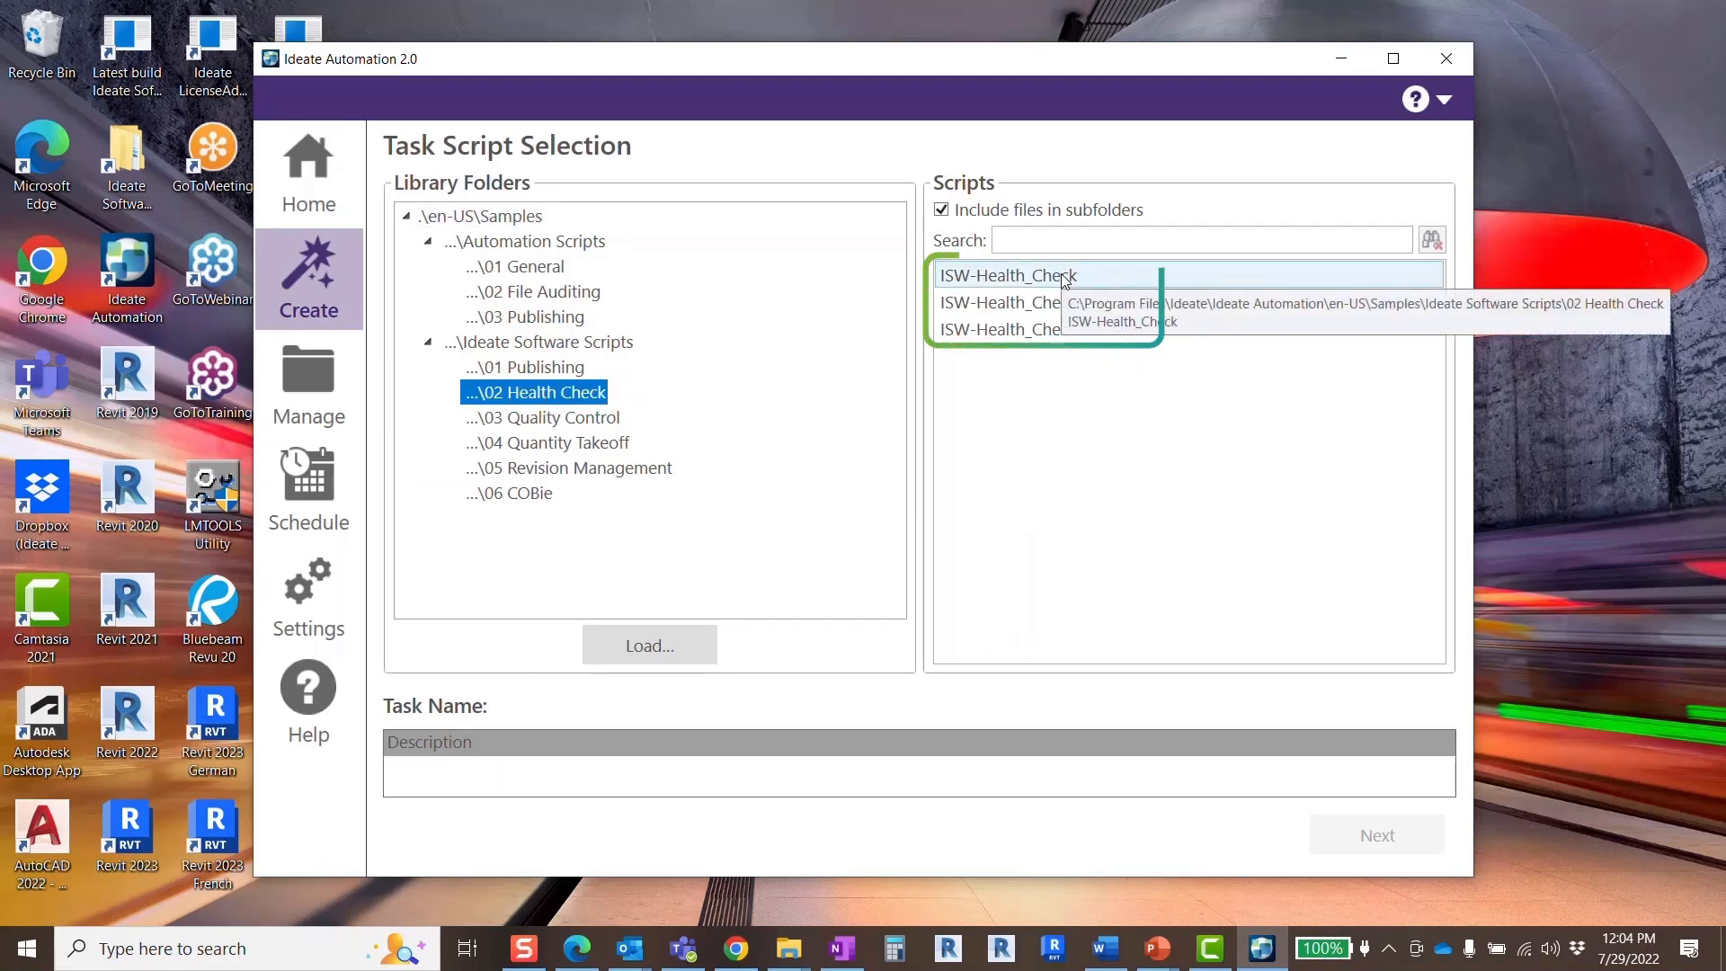
click(1007, 275)
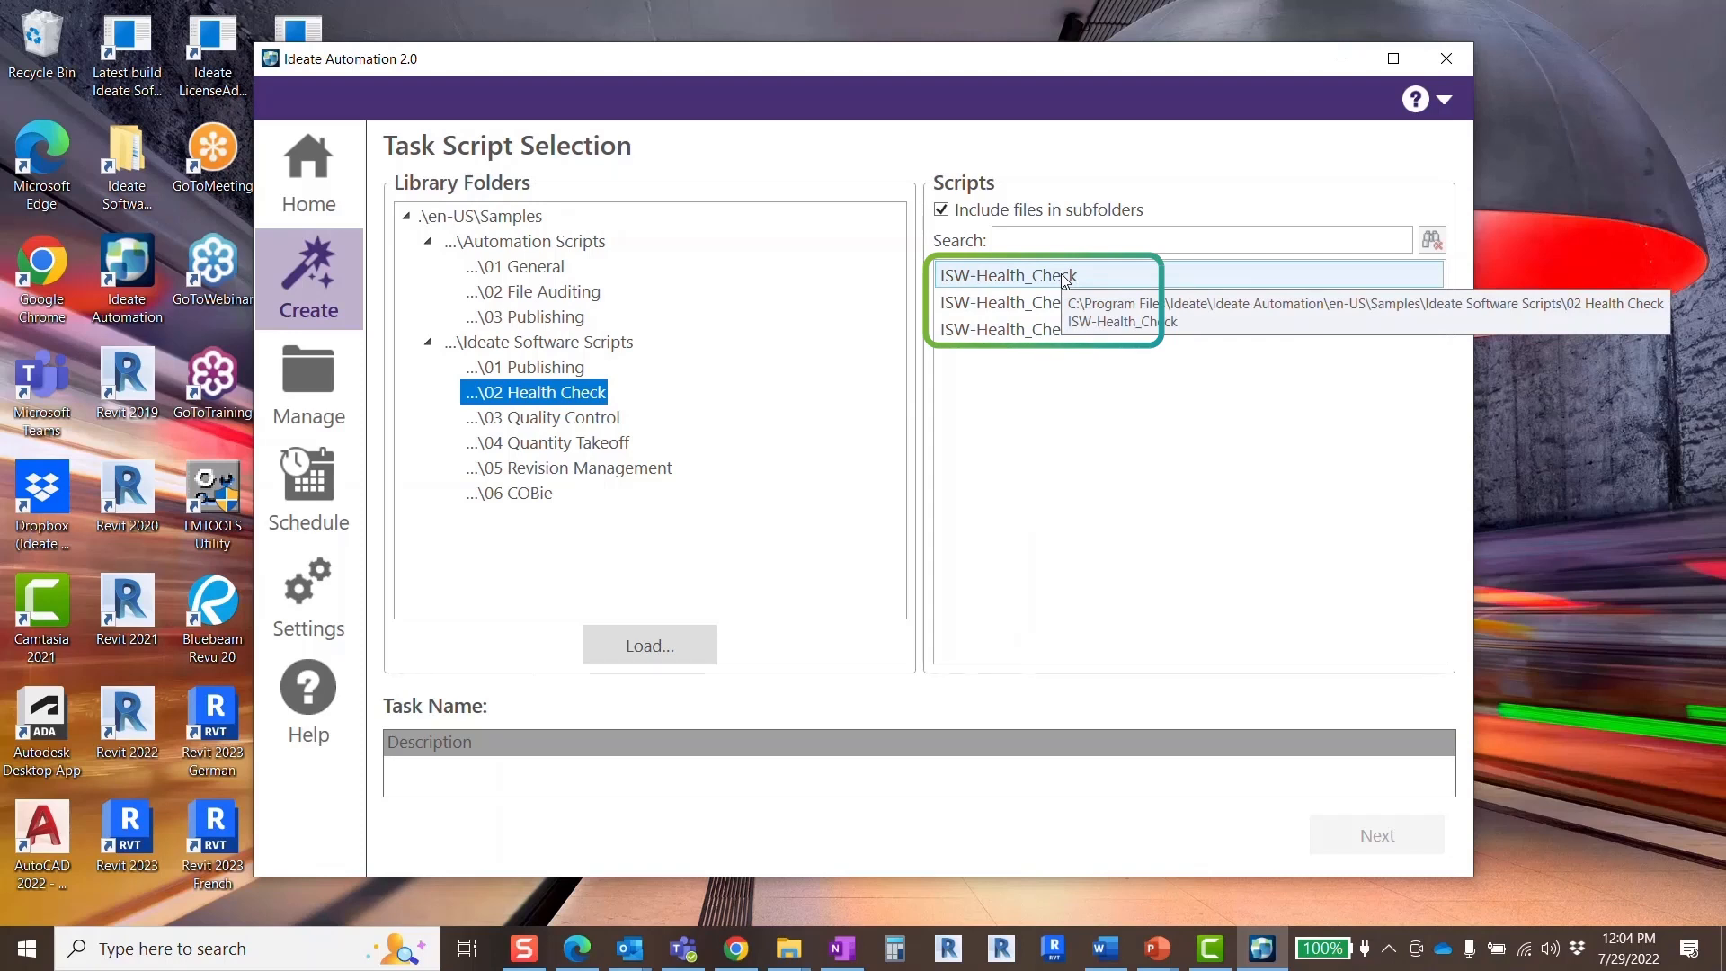
mouse_move(1044, 303)
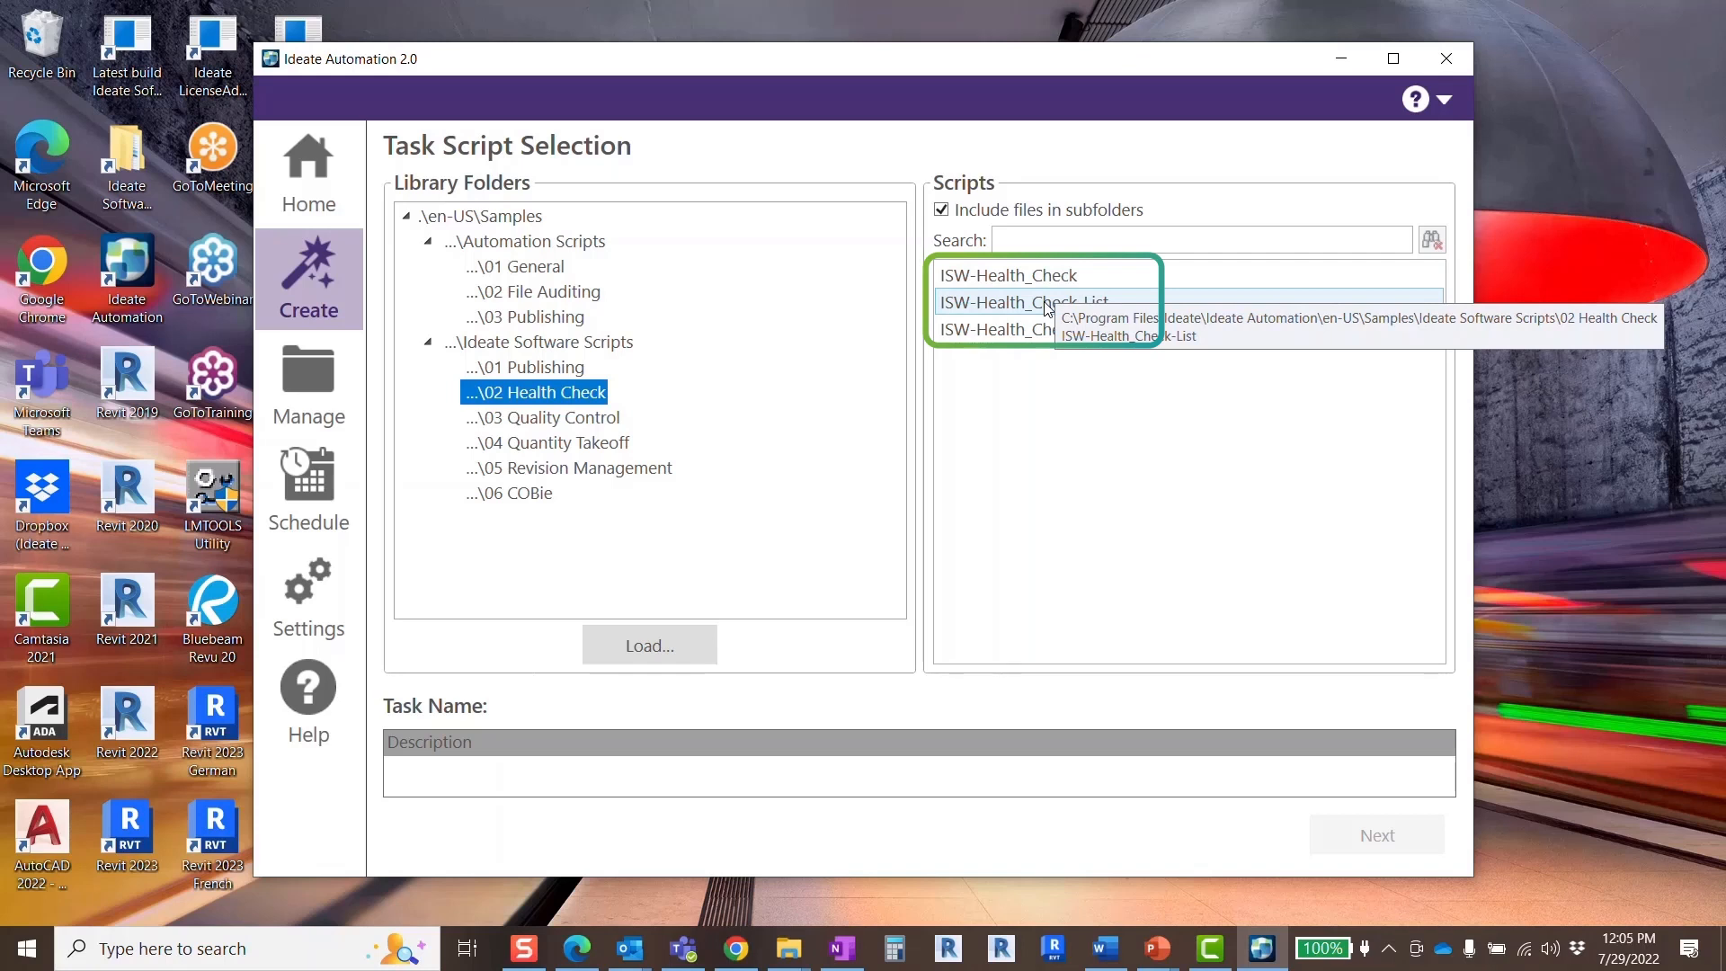
mouse_move(1040, 329)
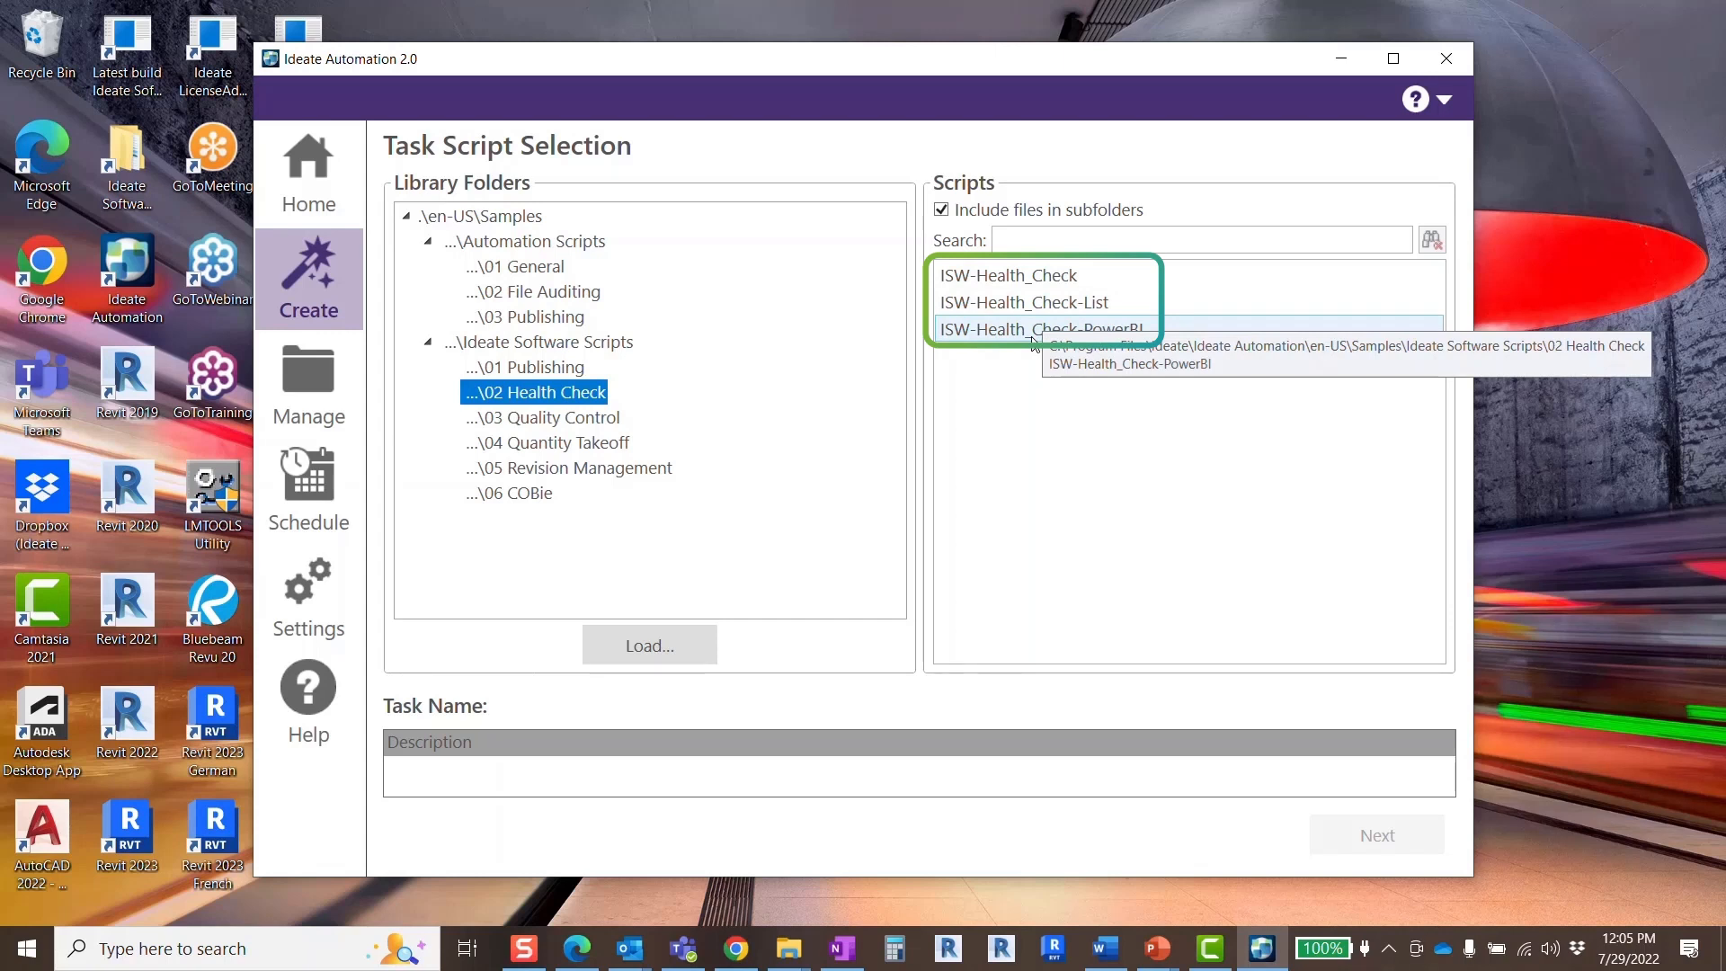
click(1009, 274)
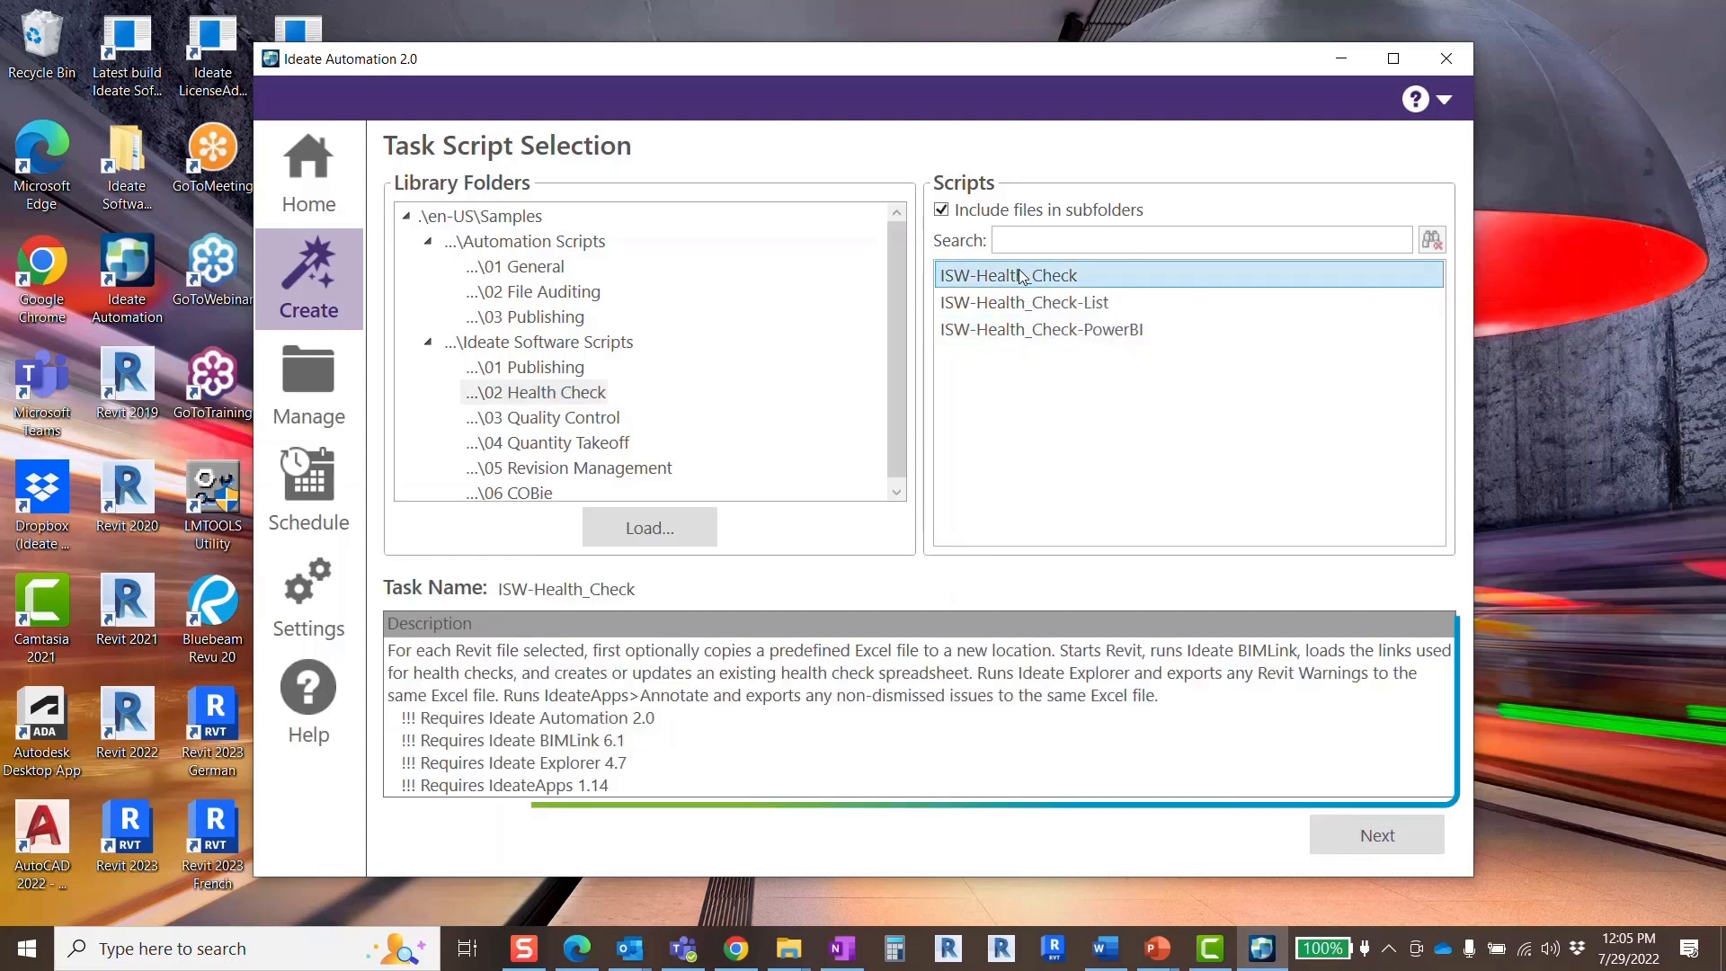
mouse_move(775, 755)
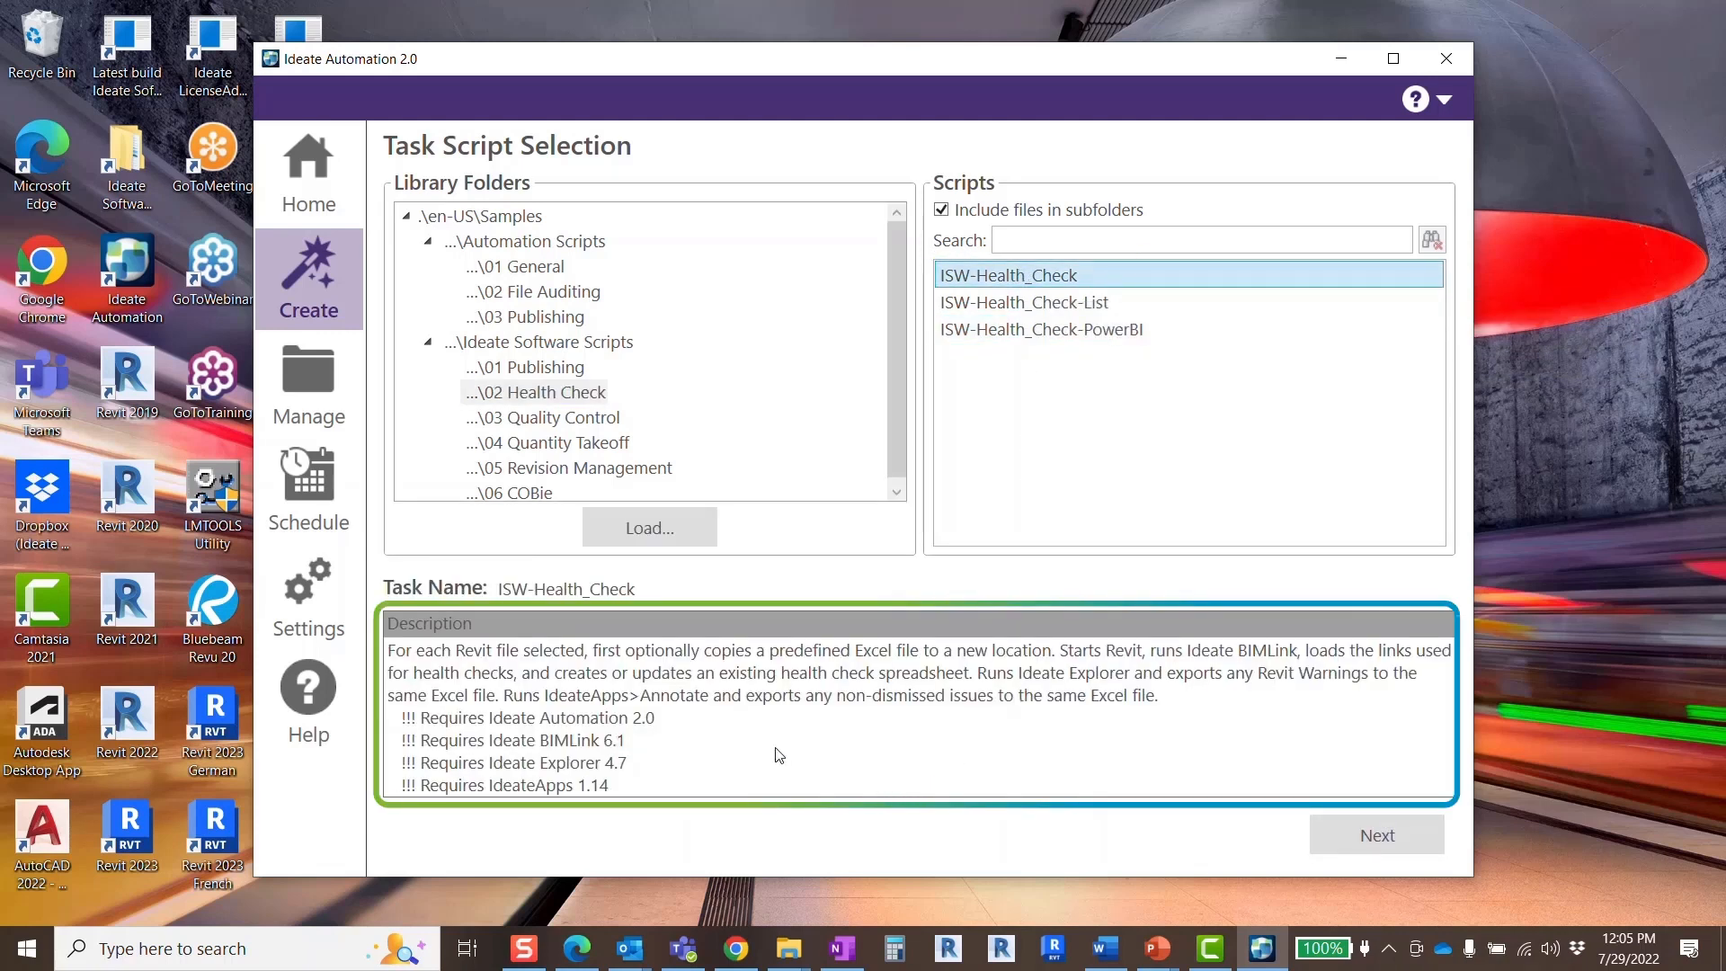
mouse_move(1127, 789)
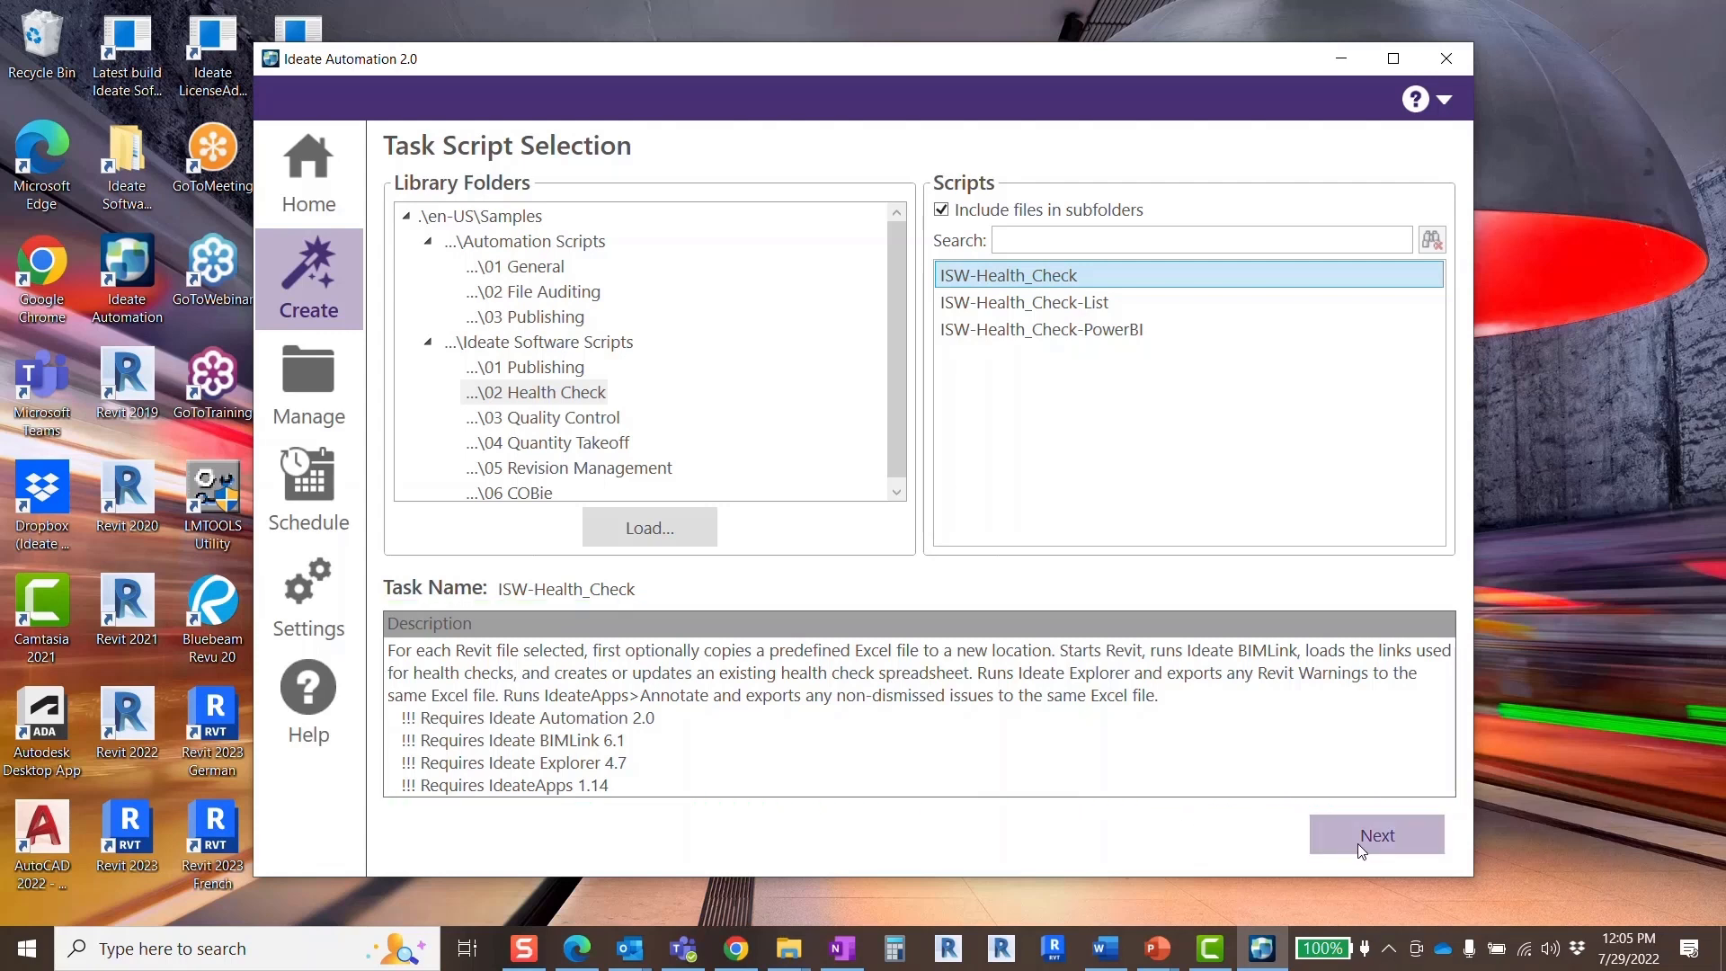
- Add local Revit models, filtered by Revit version, to the task
click(1375, 834)
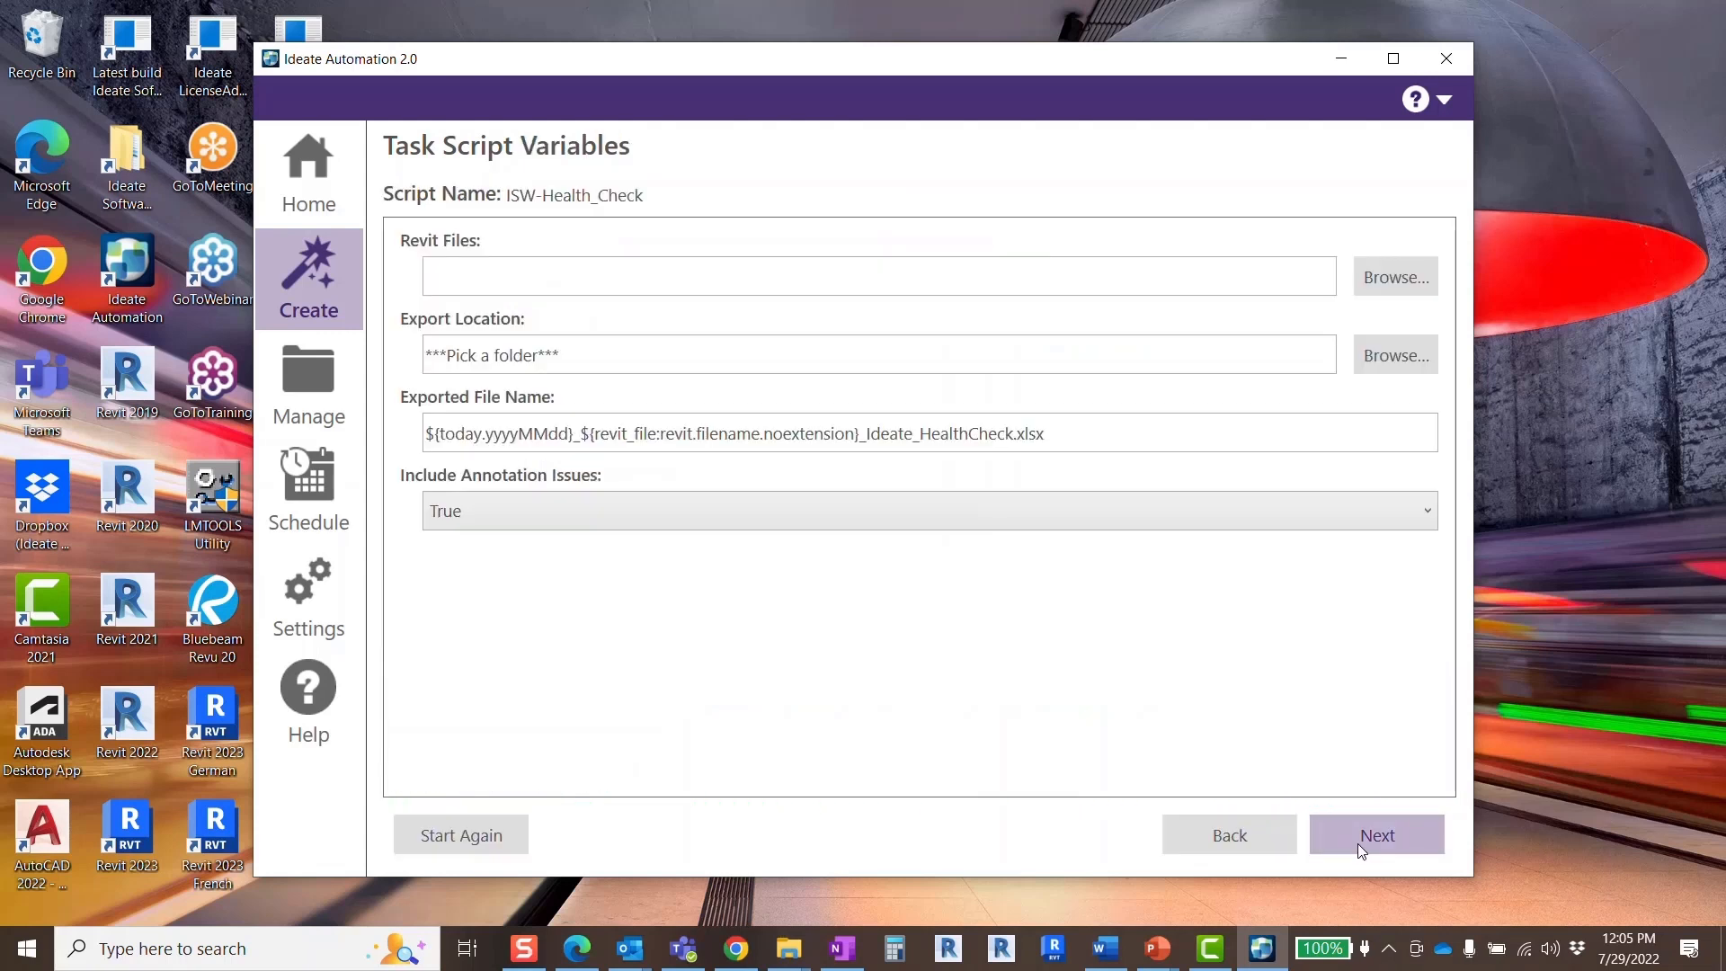
mouse_move(1394, 276)
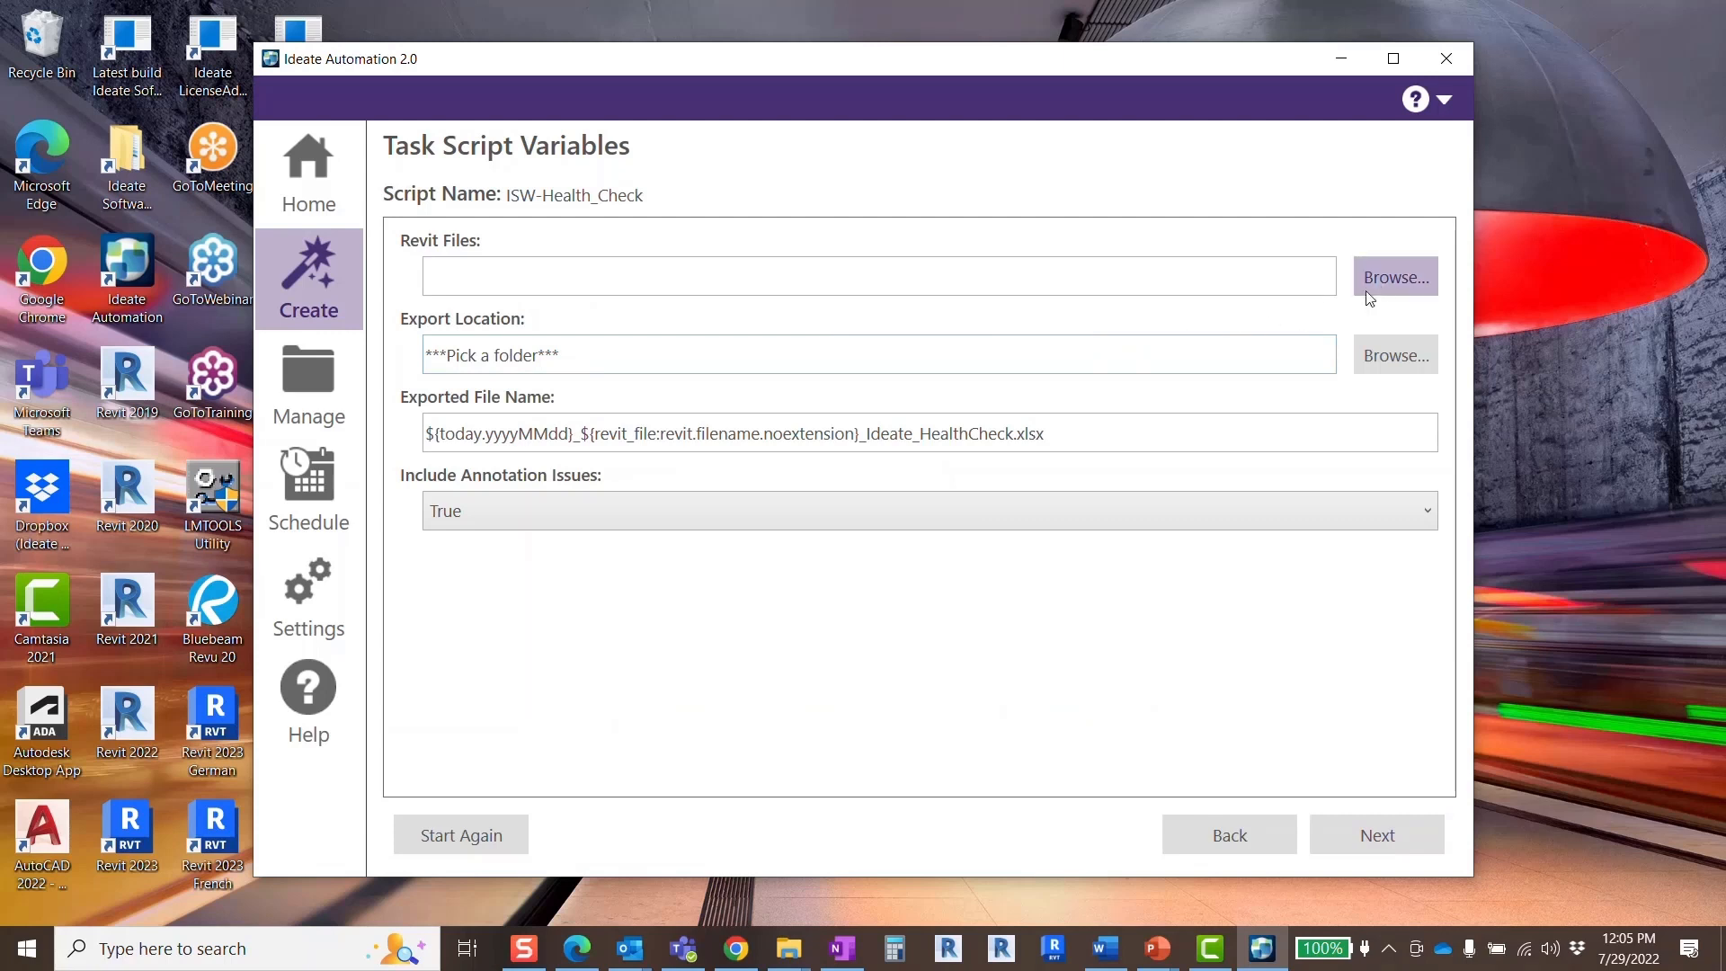
click(1394, 276)
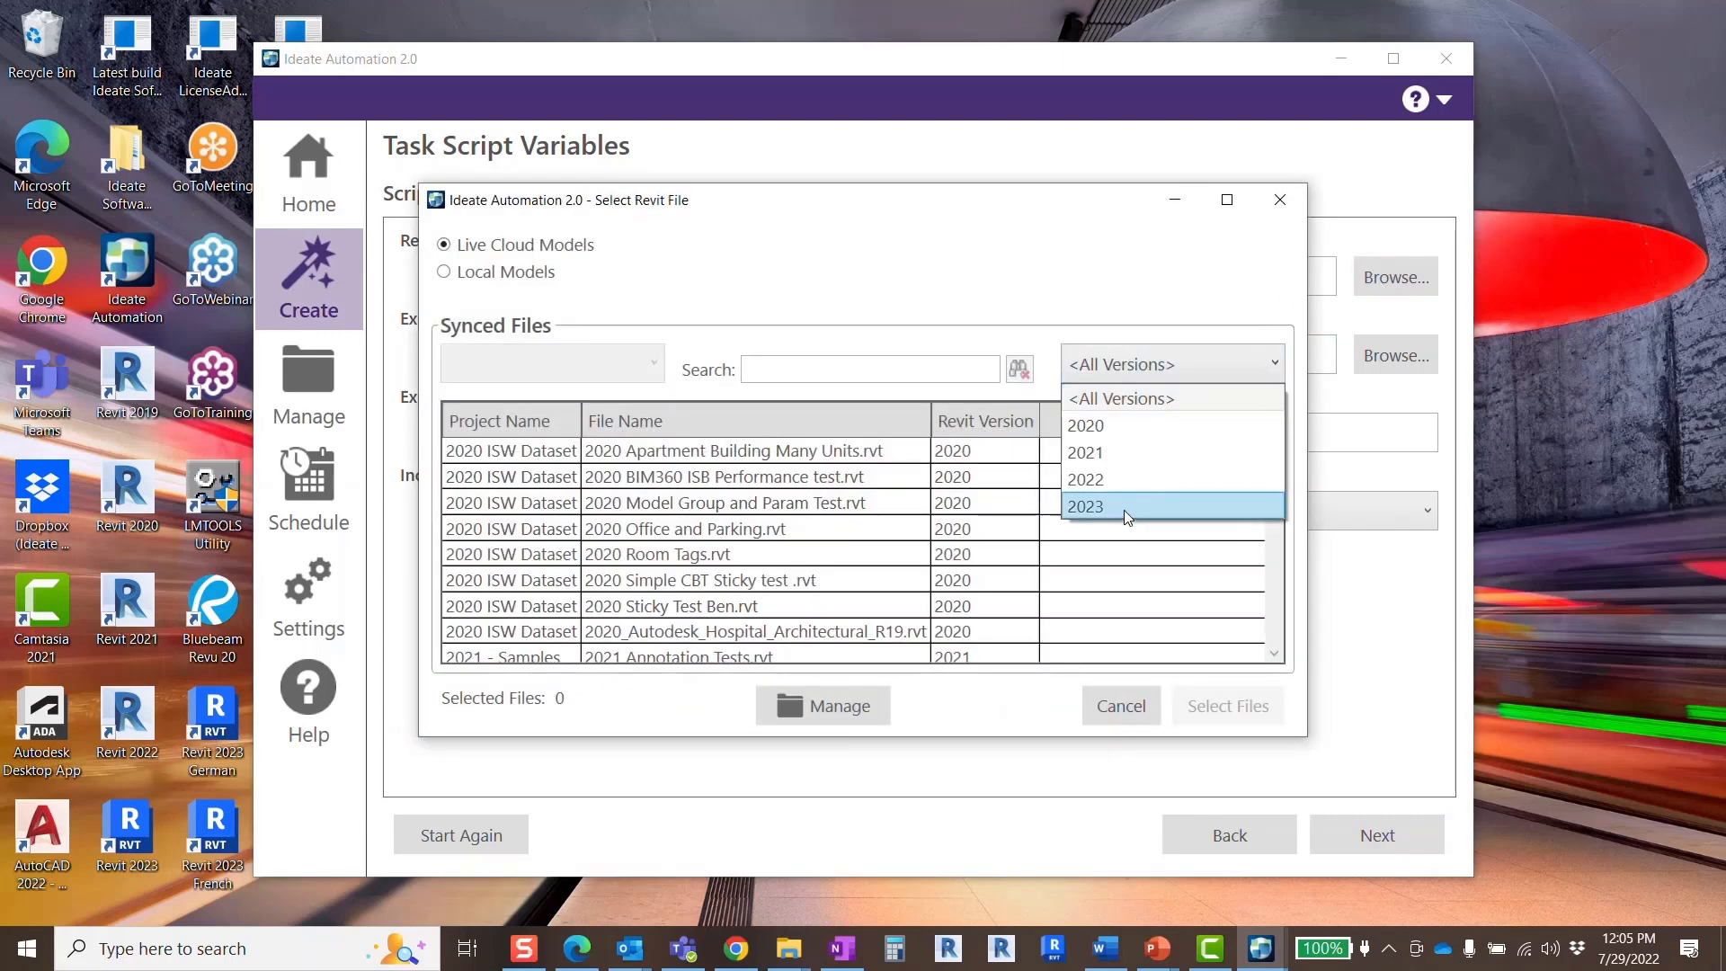
click(1085, 506)
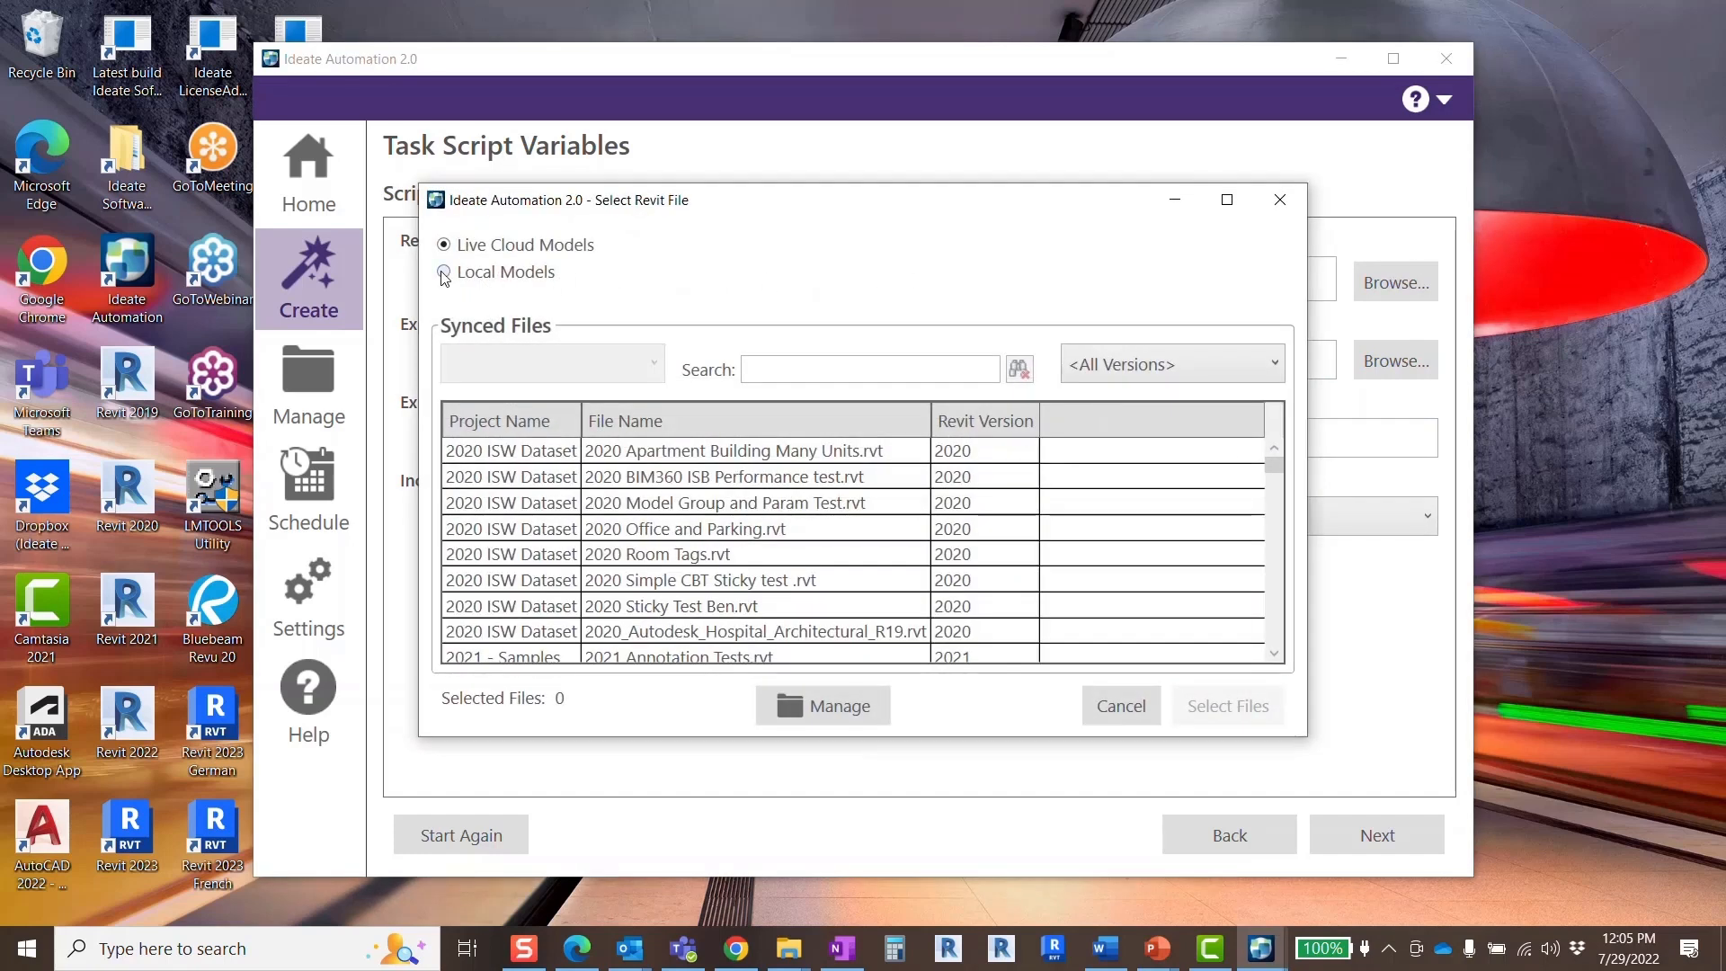
click(444, 272)
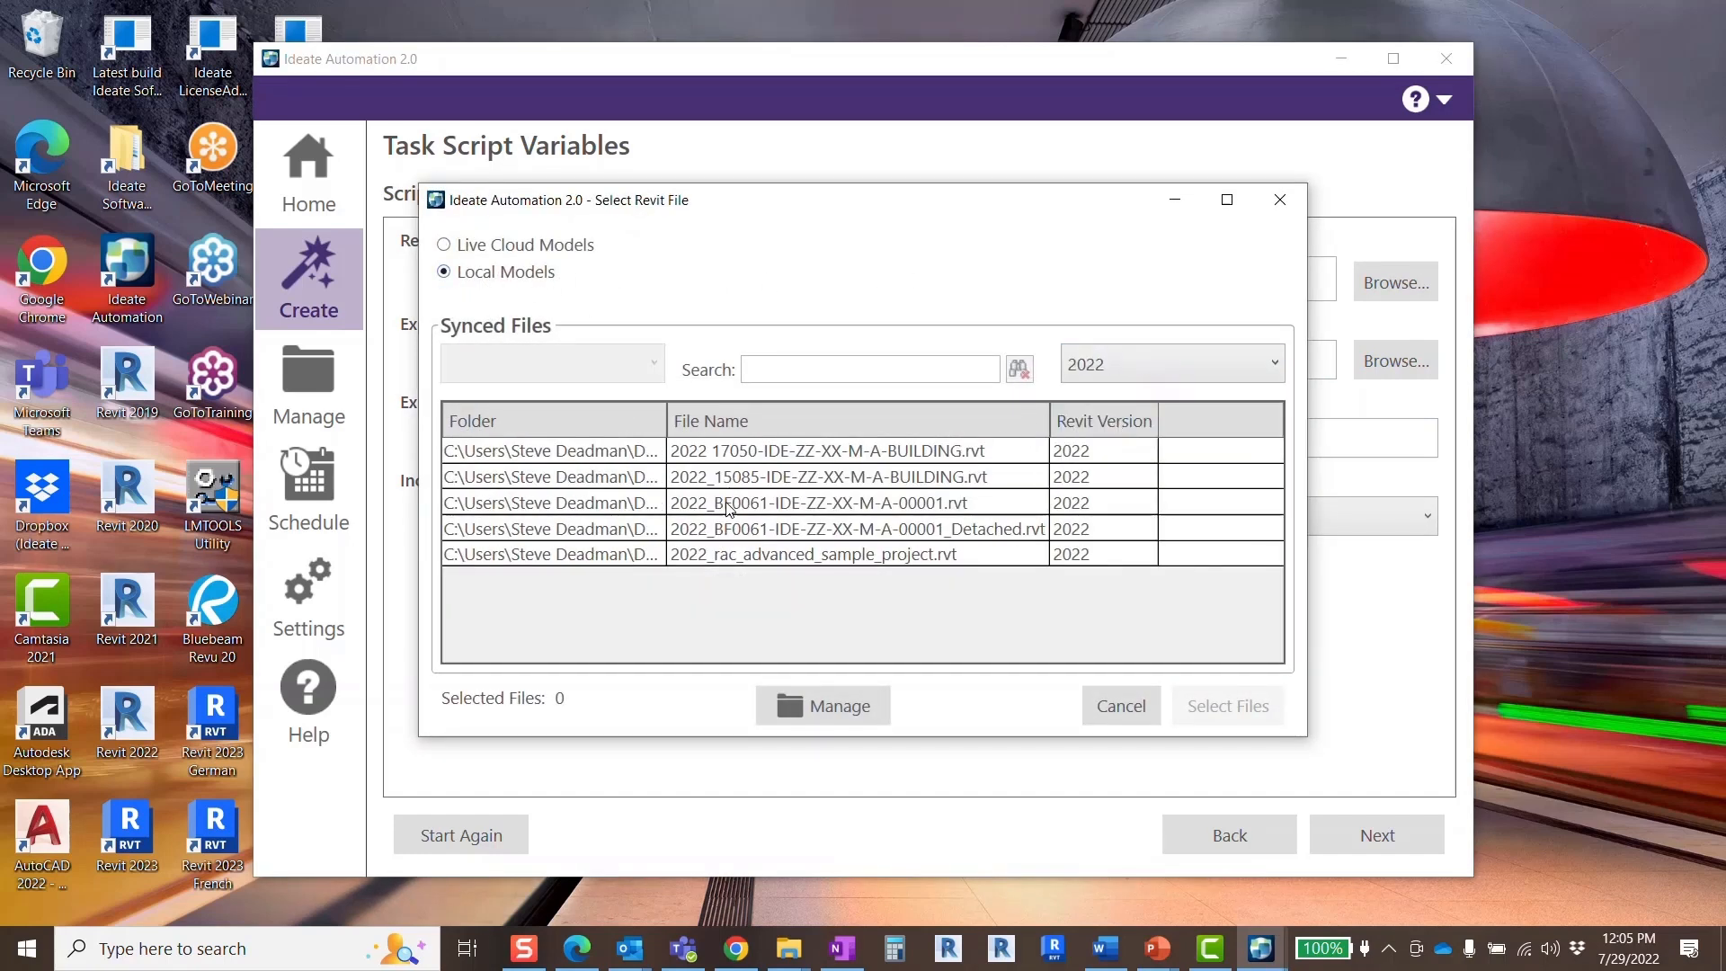
click(1227, 706)
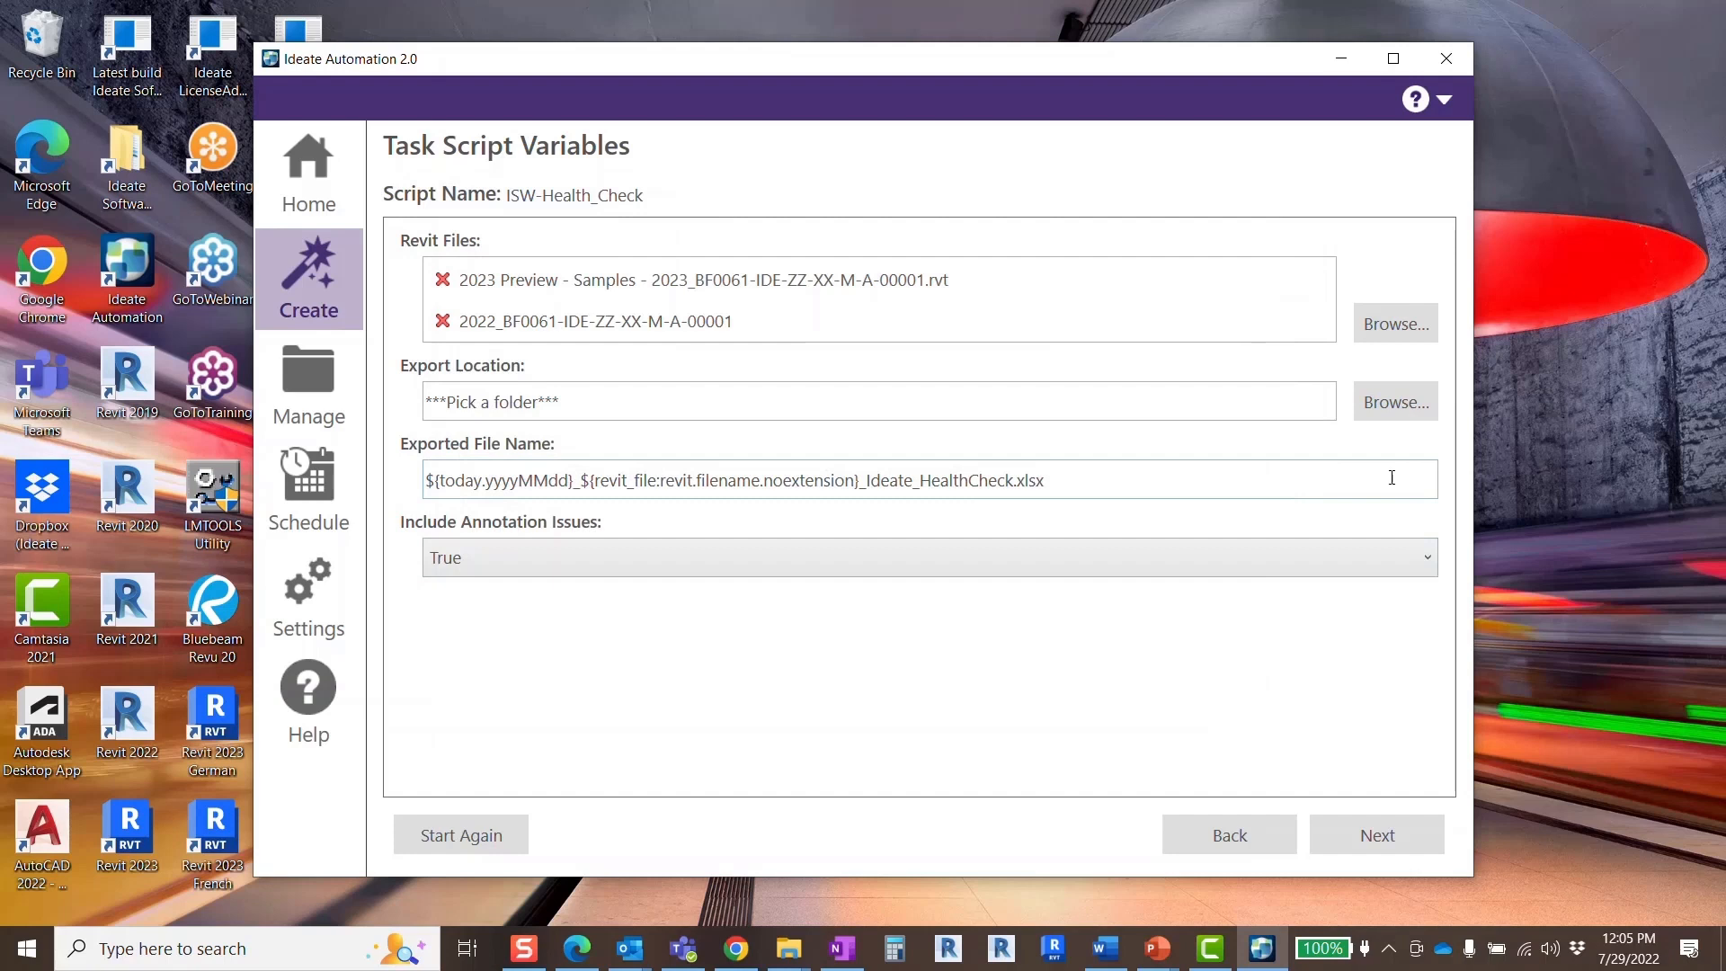
- Set the export location to Autodesk Docs > ADN ideateinc > Health Check Reports
click(1394, 401)
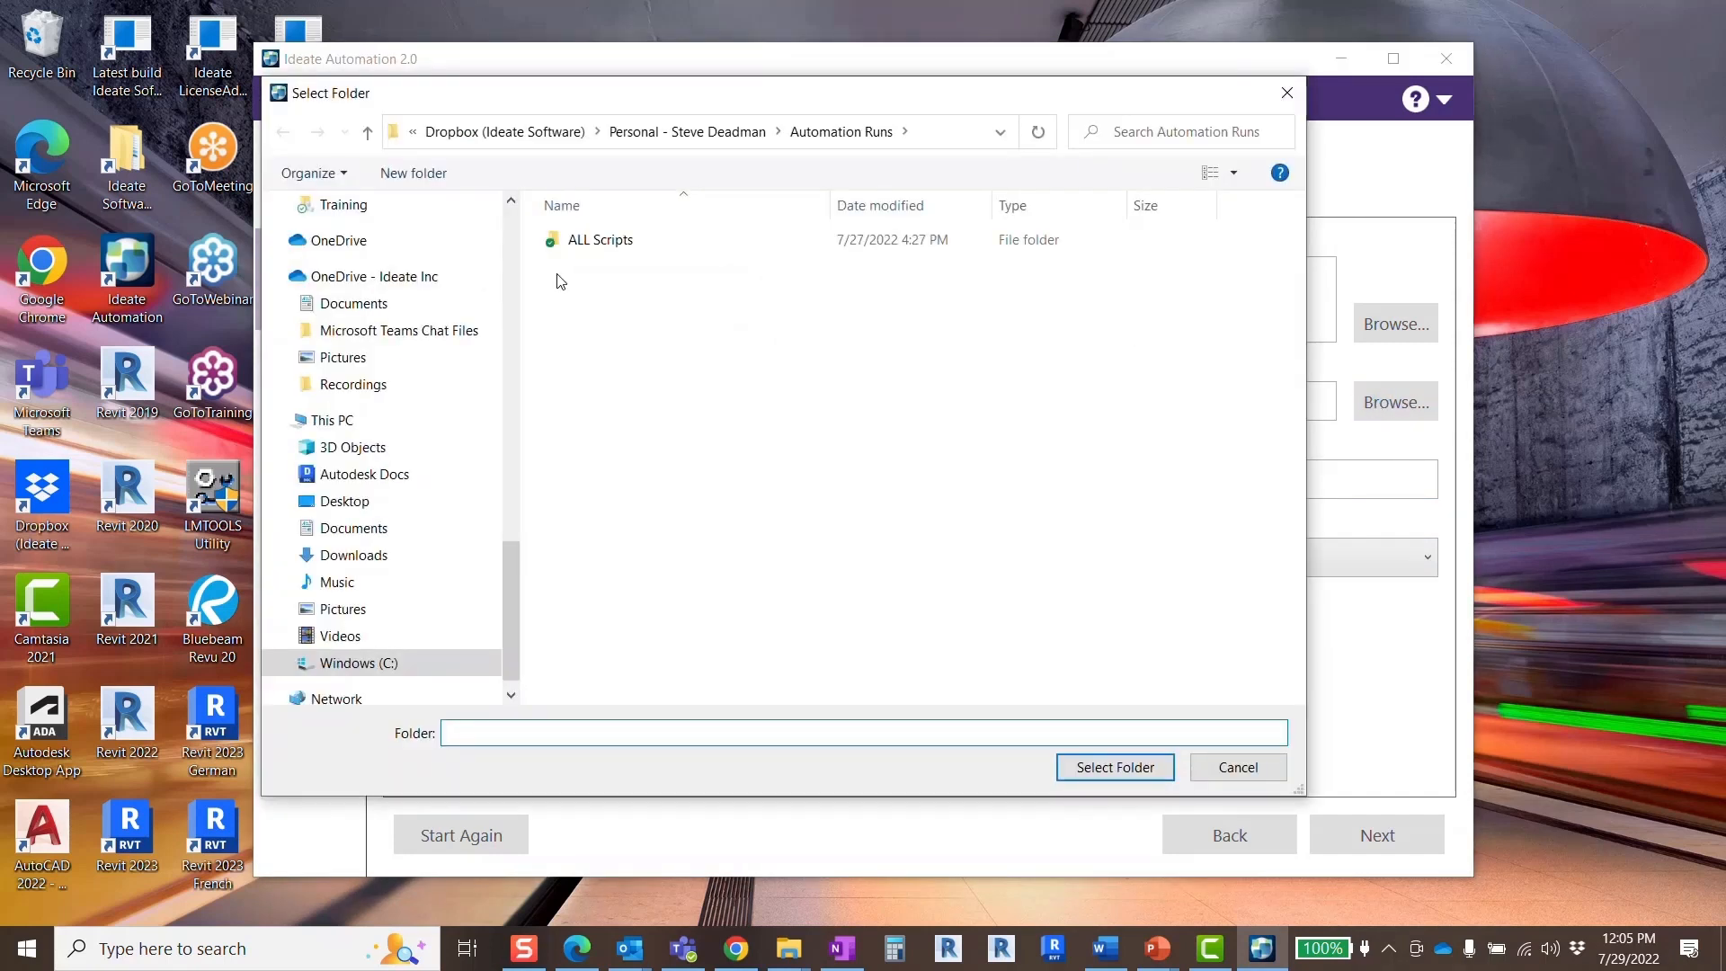
scroll(down, 3)
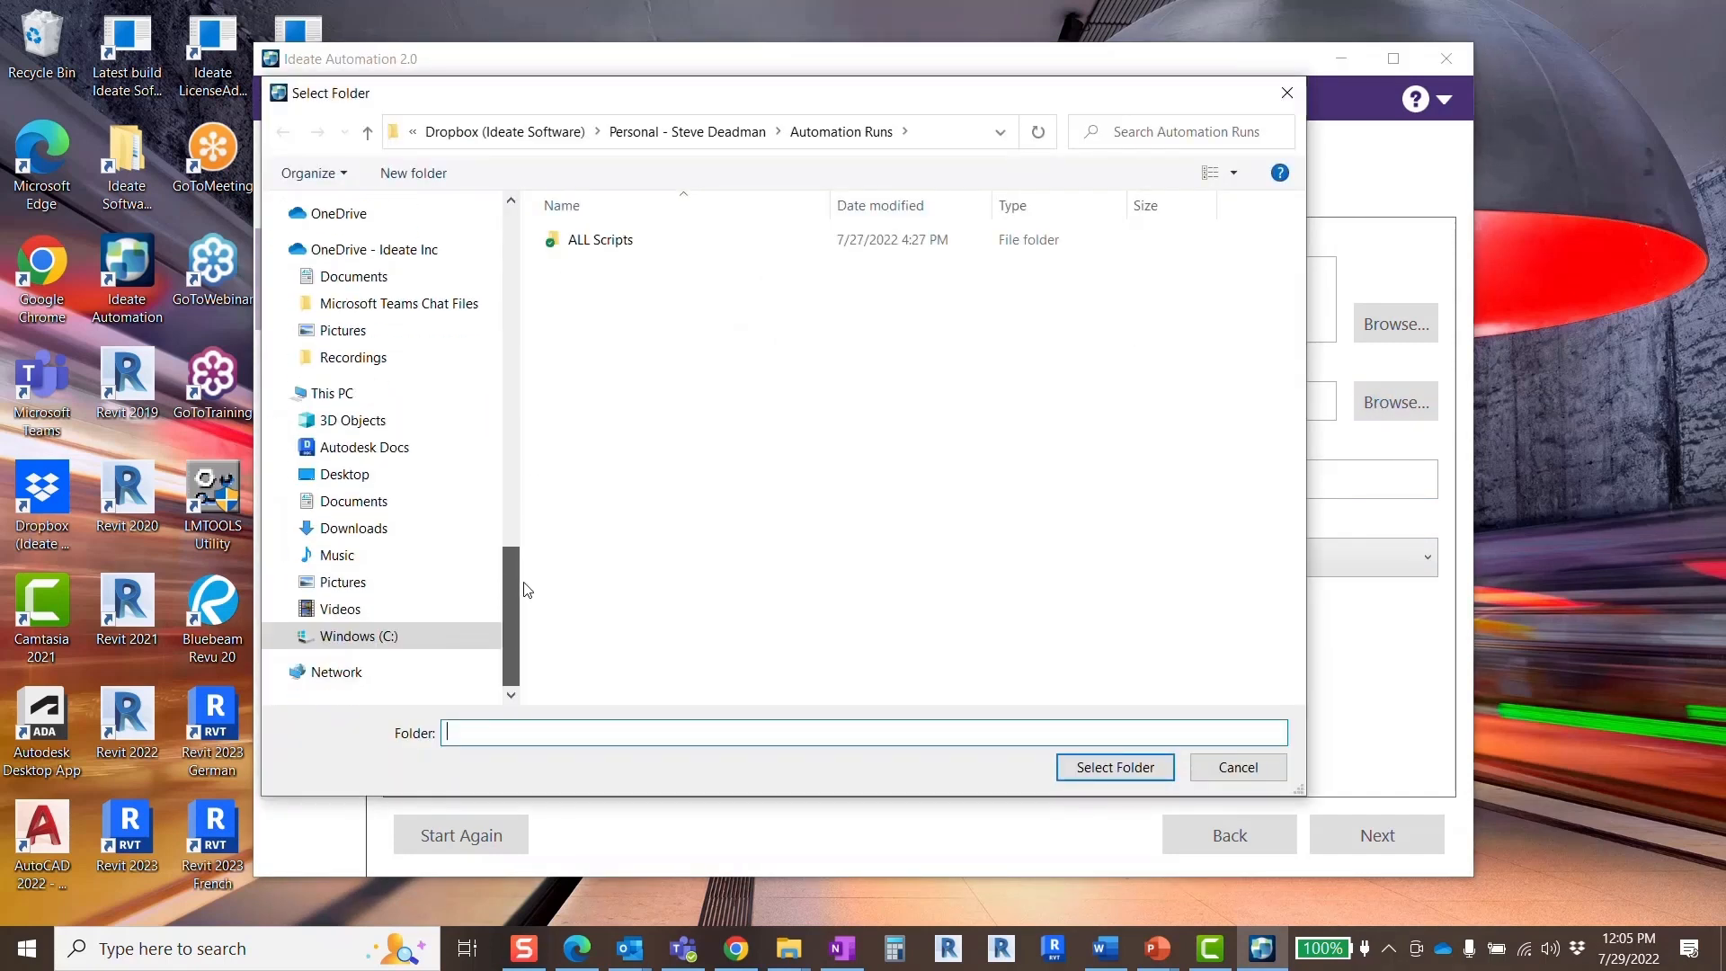
click(366, 447)
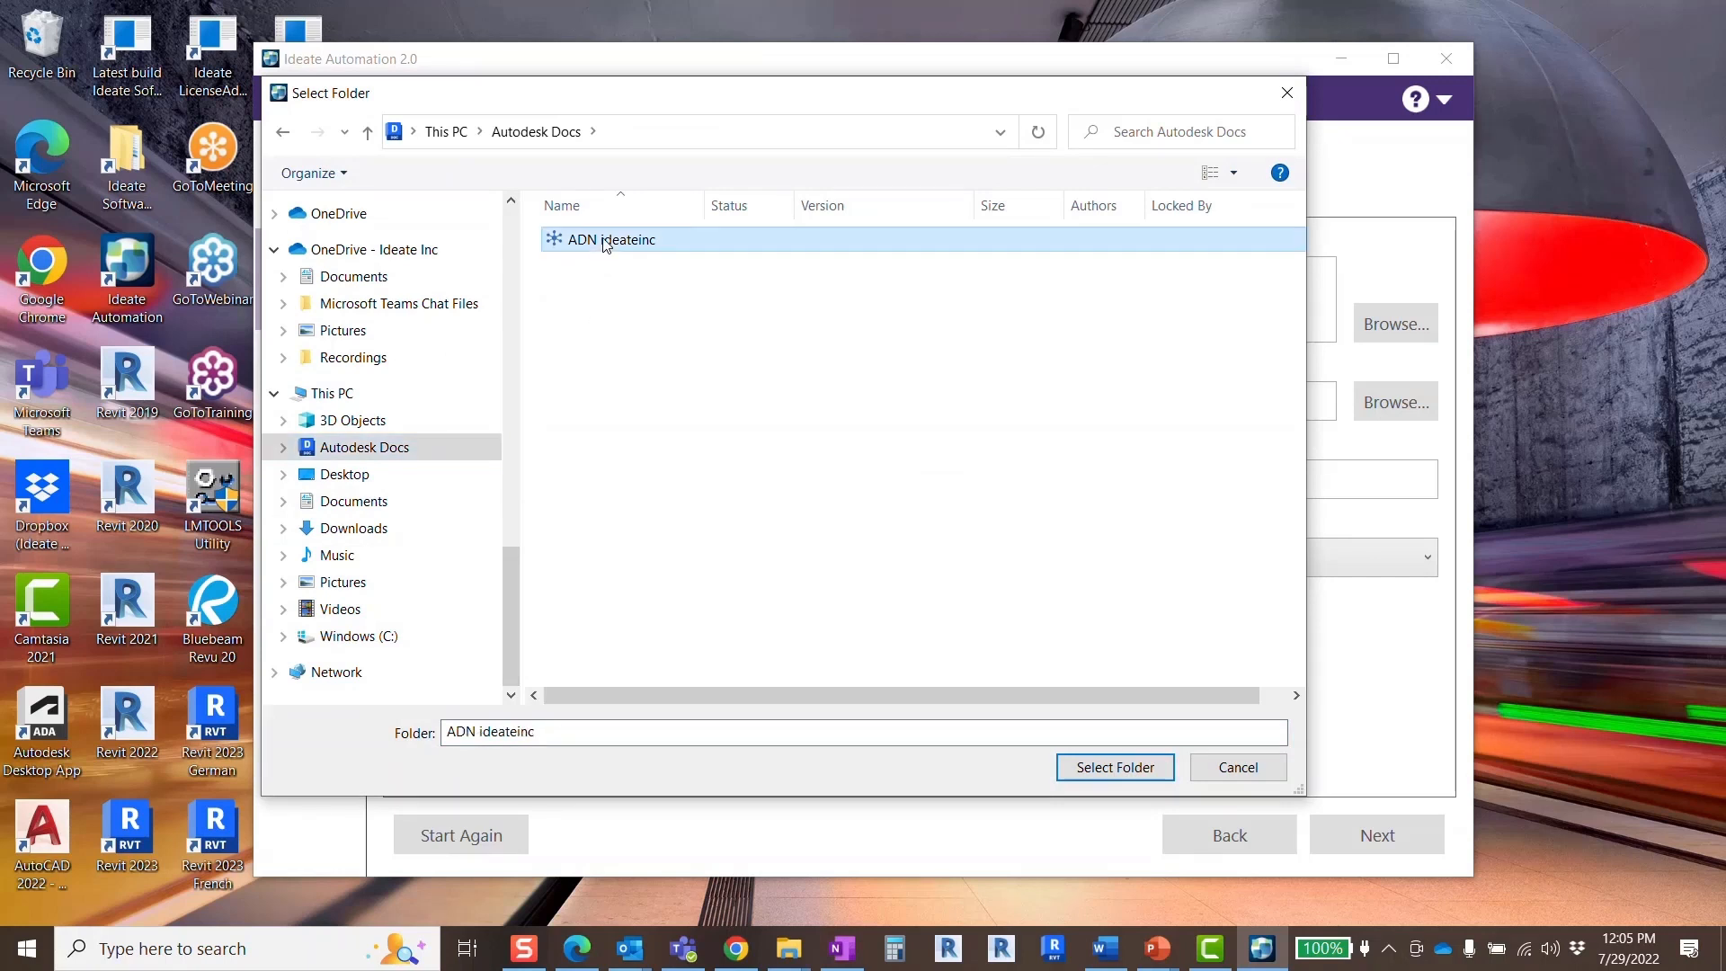
click(1114, 767)
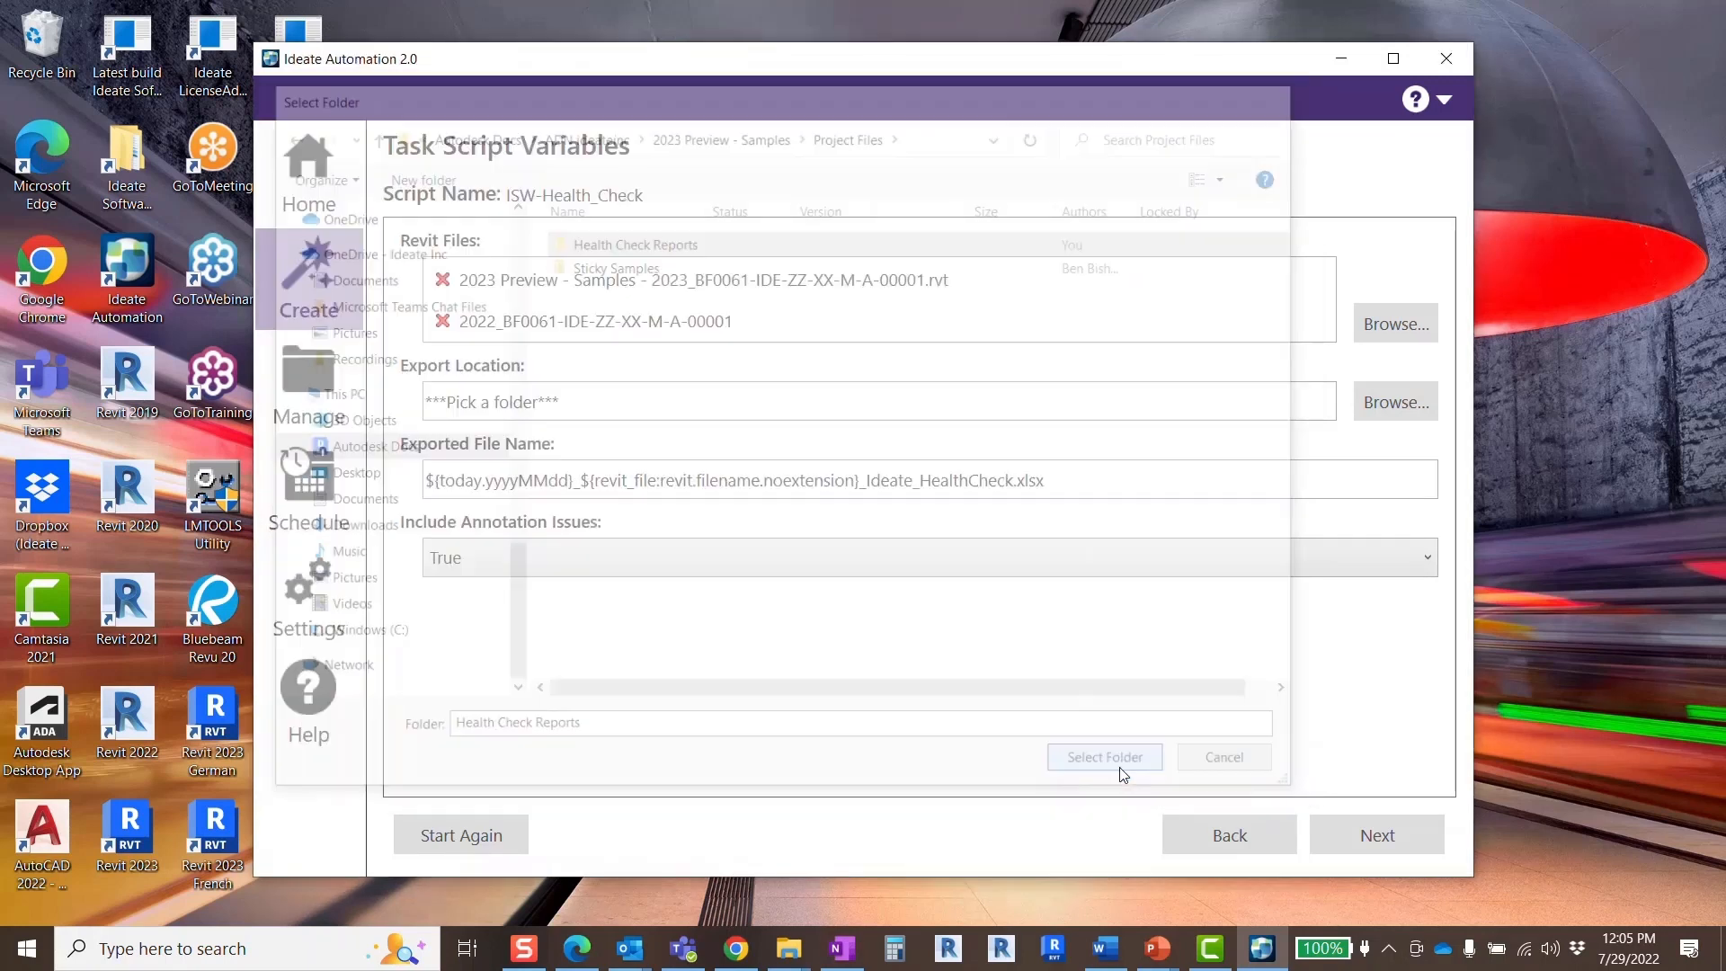
click(1103, 756)
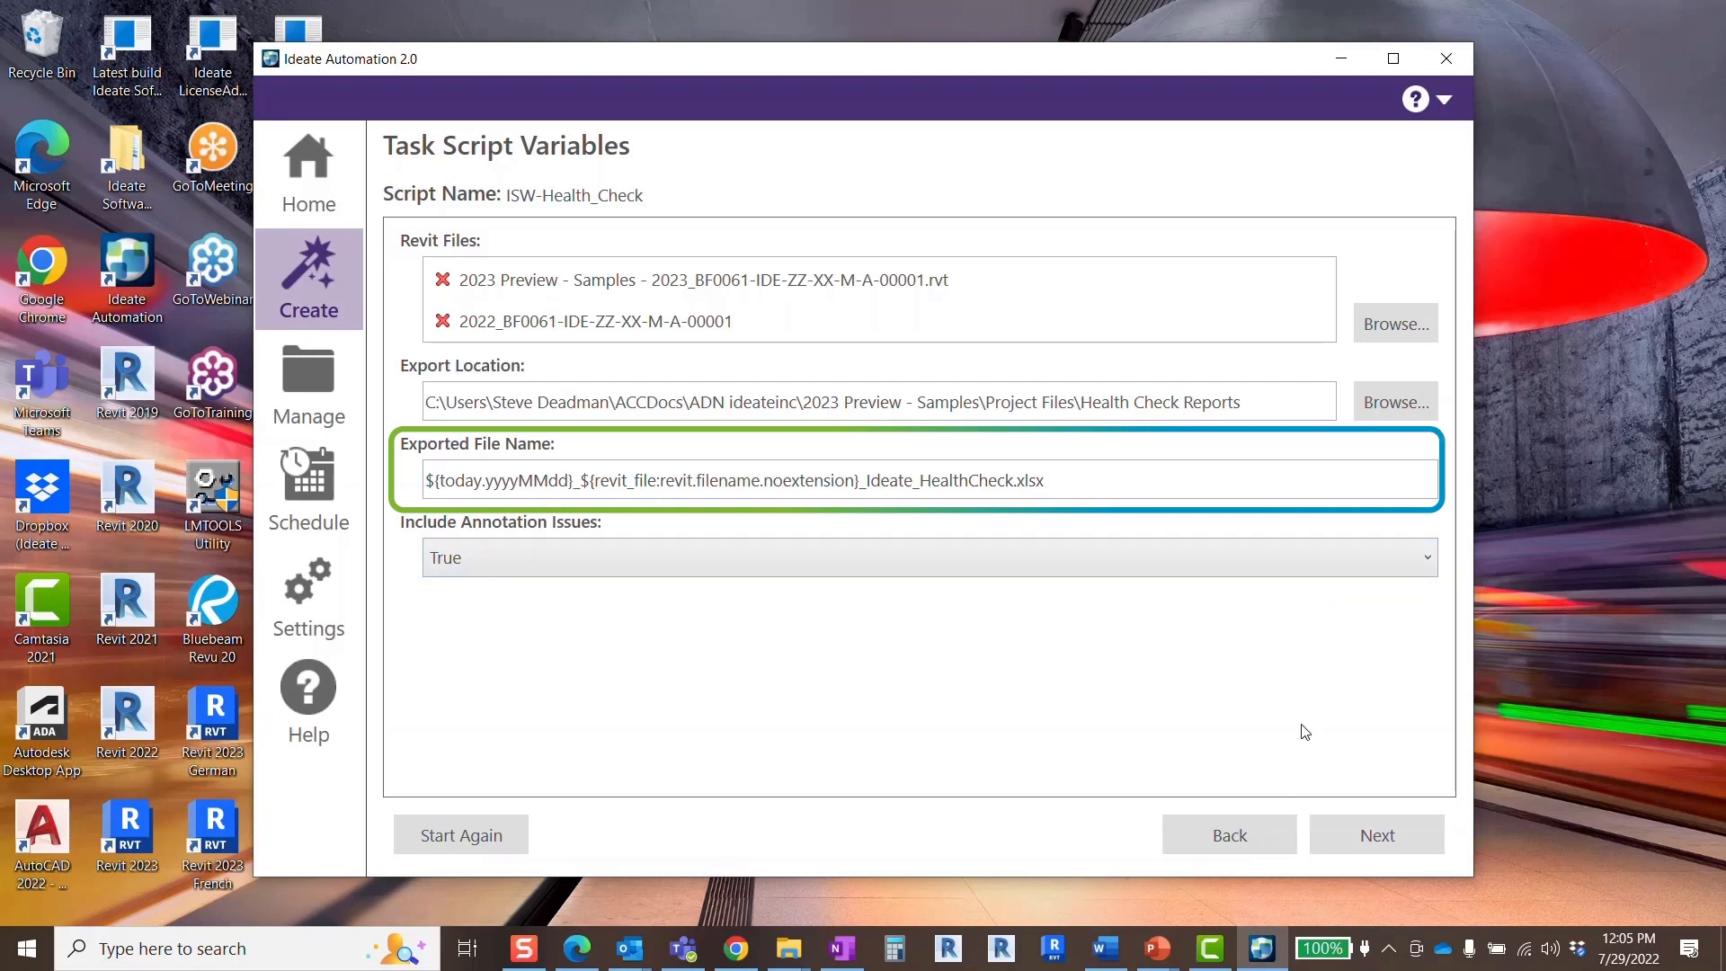
mouse_move(1299, 781)
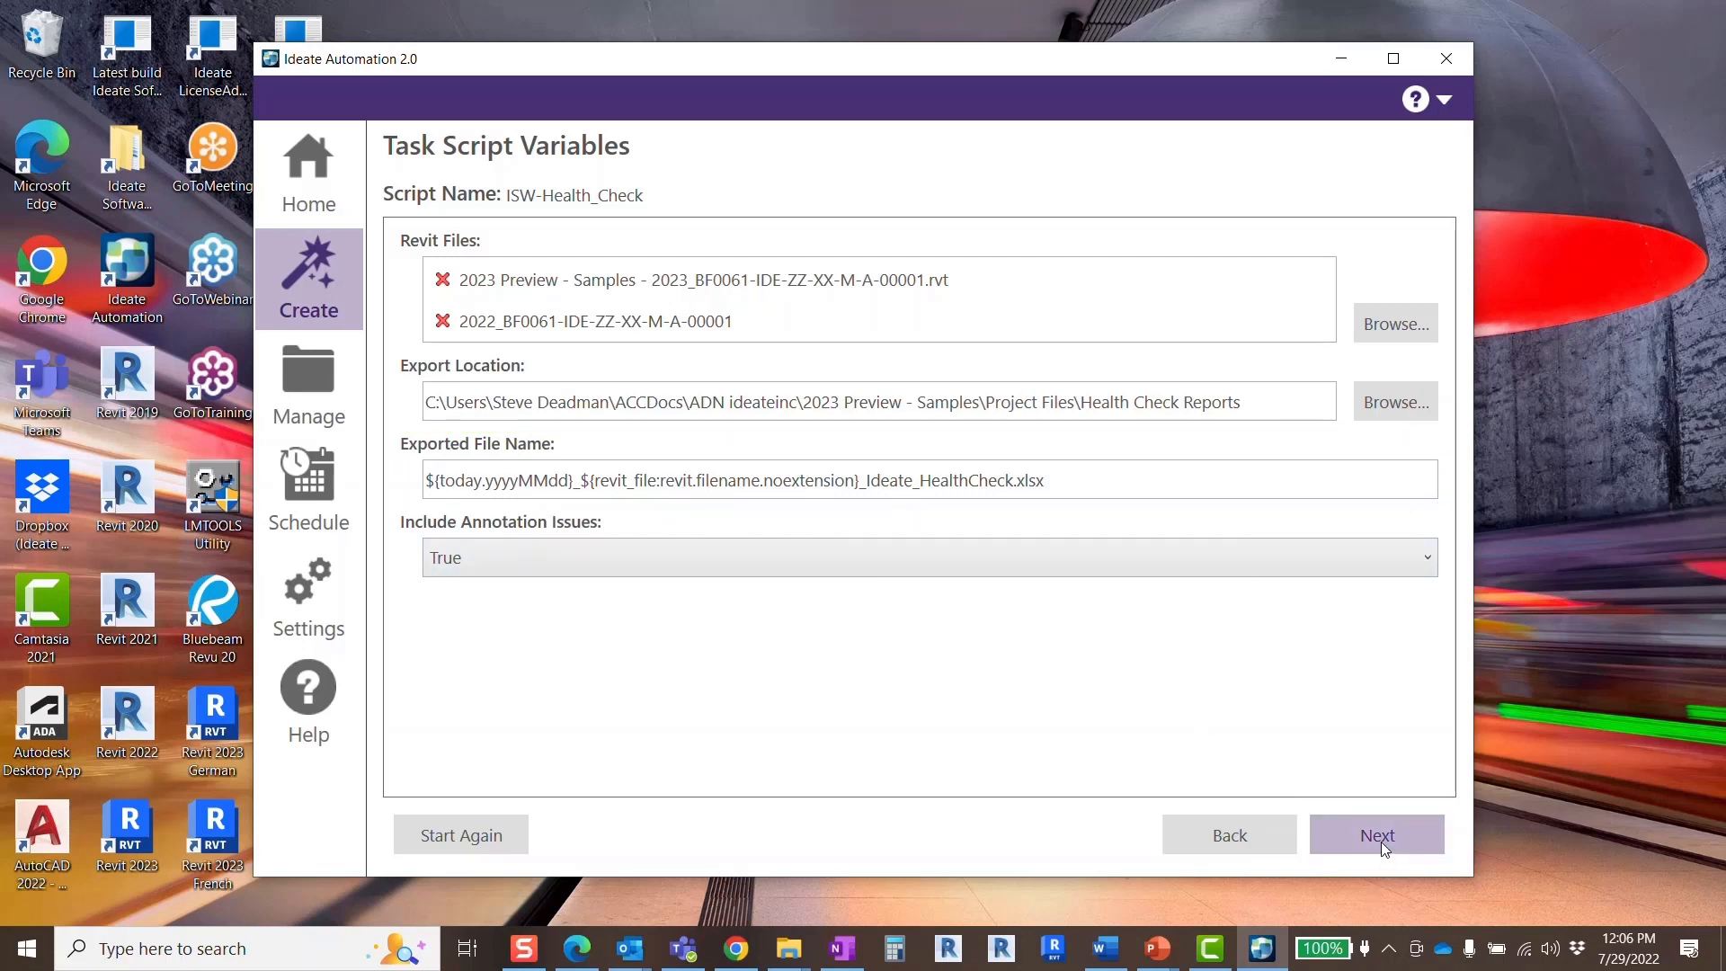
- Advance to the Confirm Task Selections page for the ISW-Health_Check task
click(1376, 834)
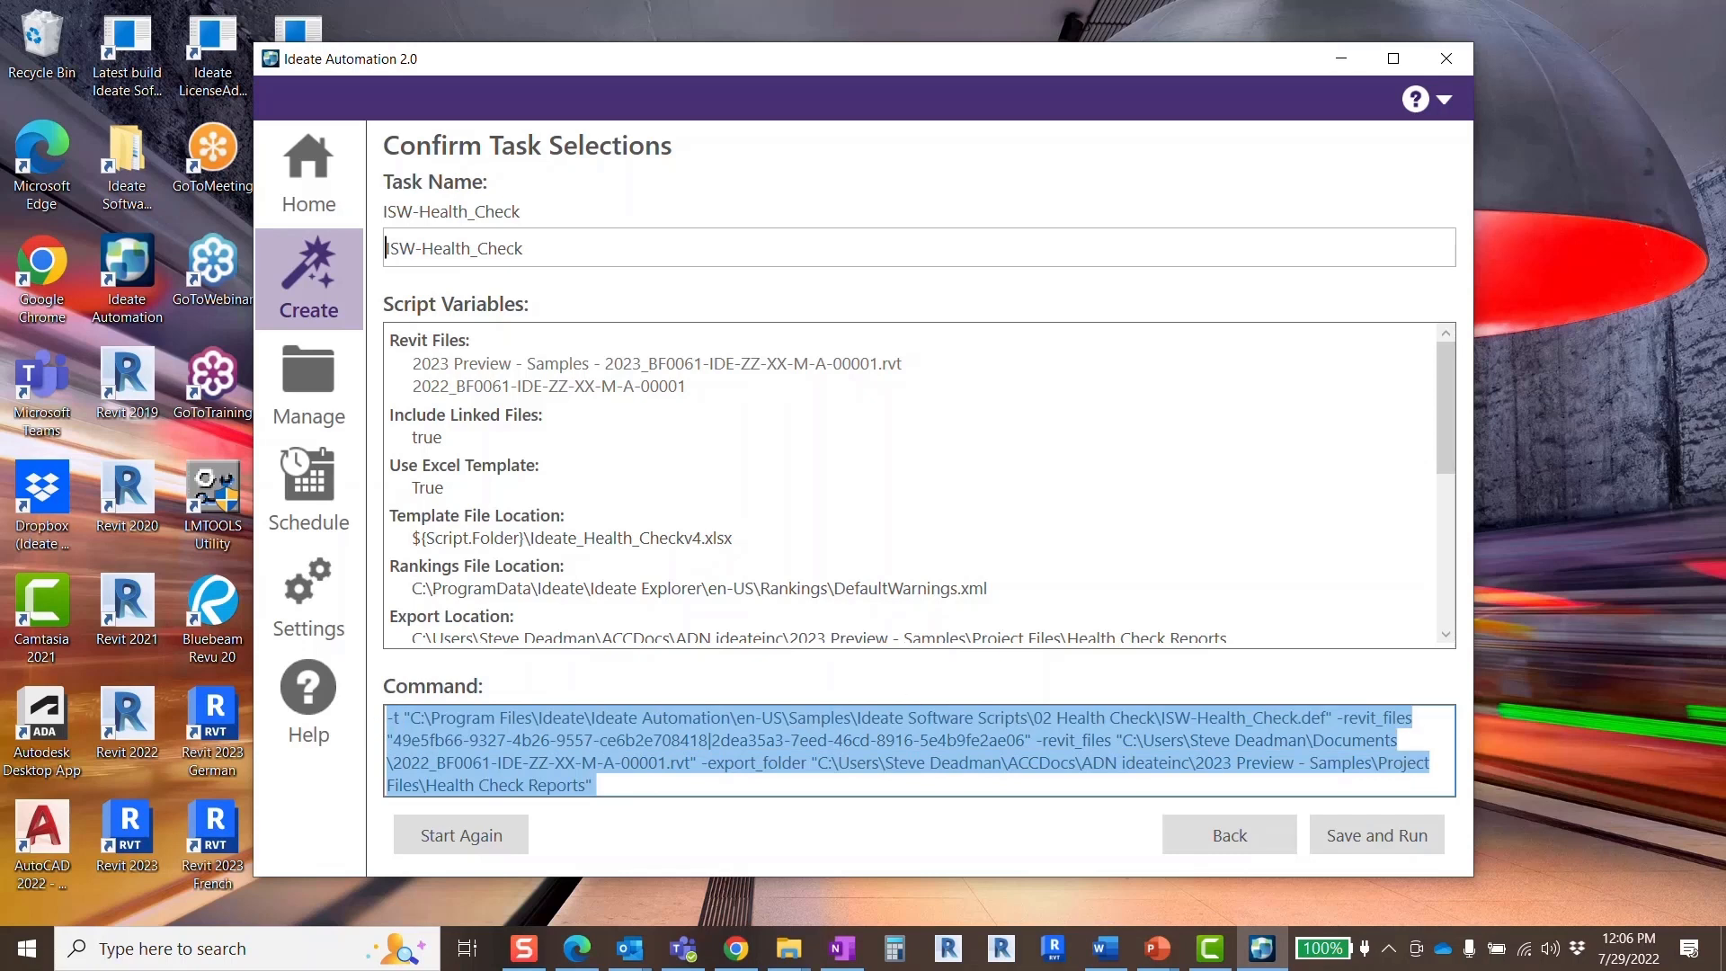
click(1377, 835)
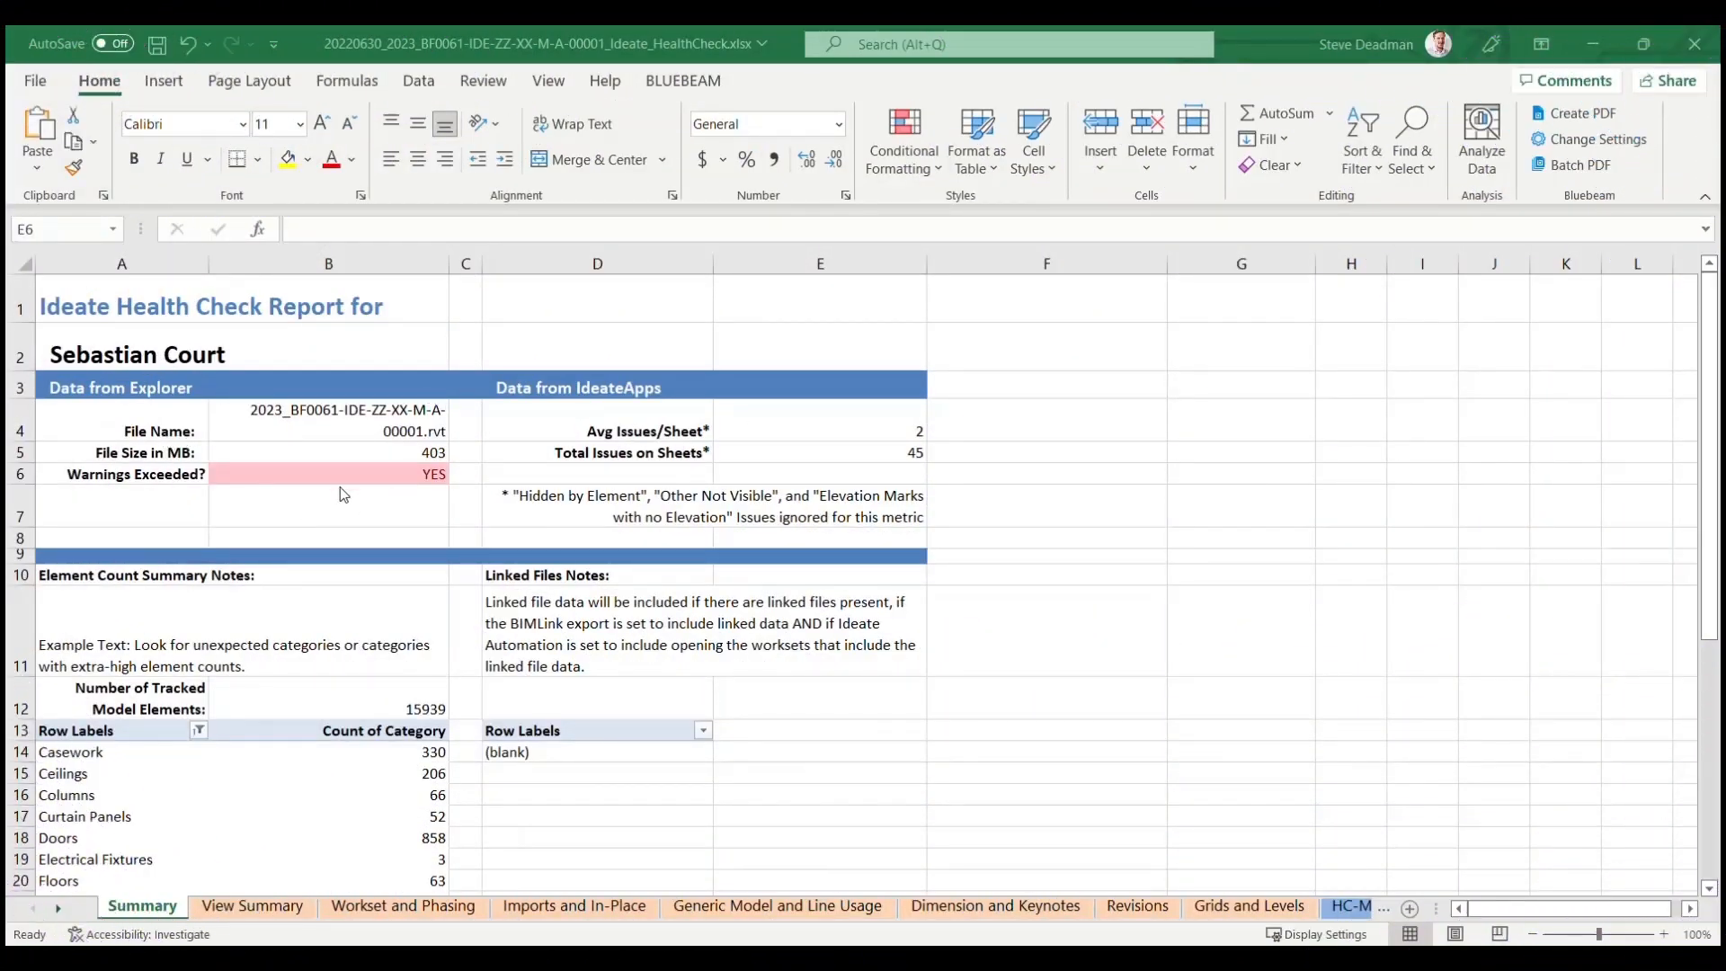
mouse_move(1708, 368)
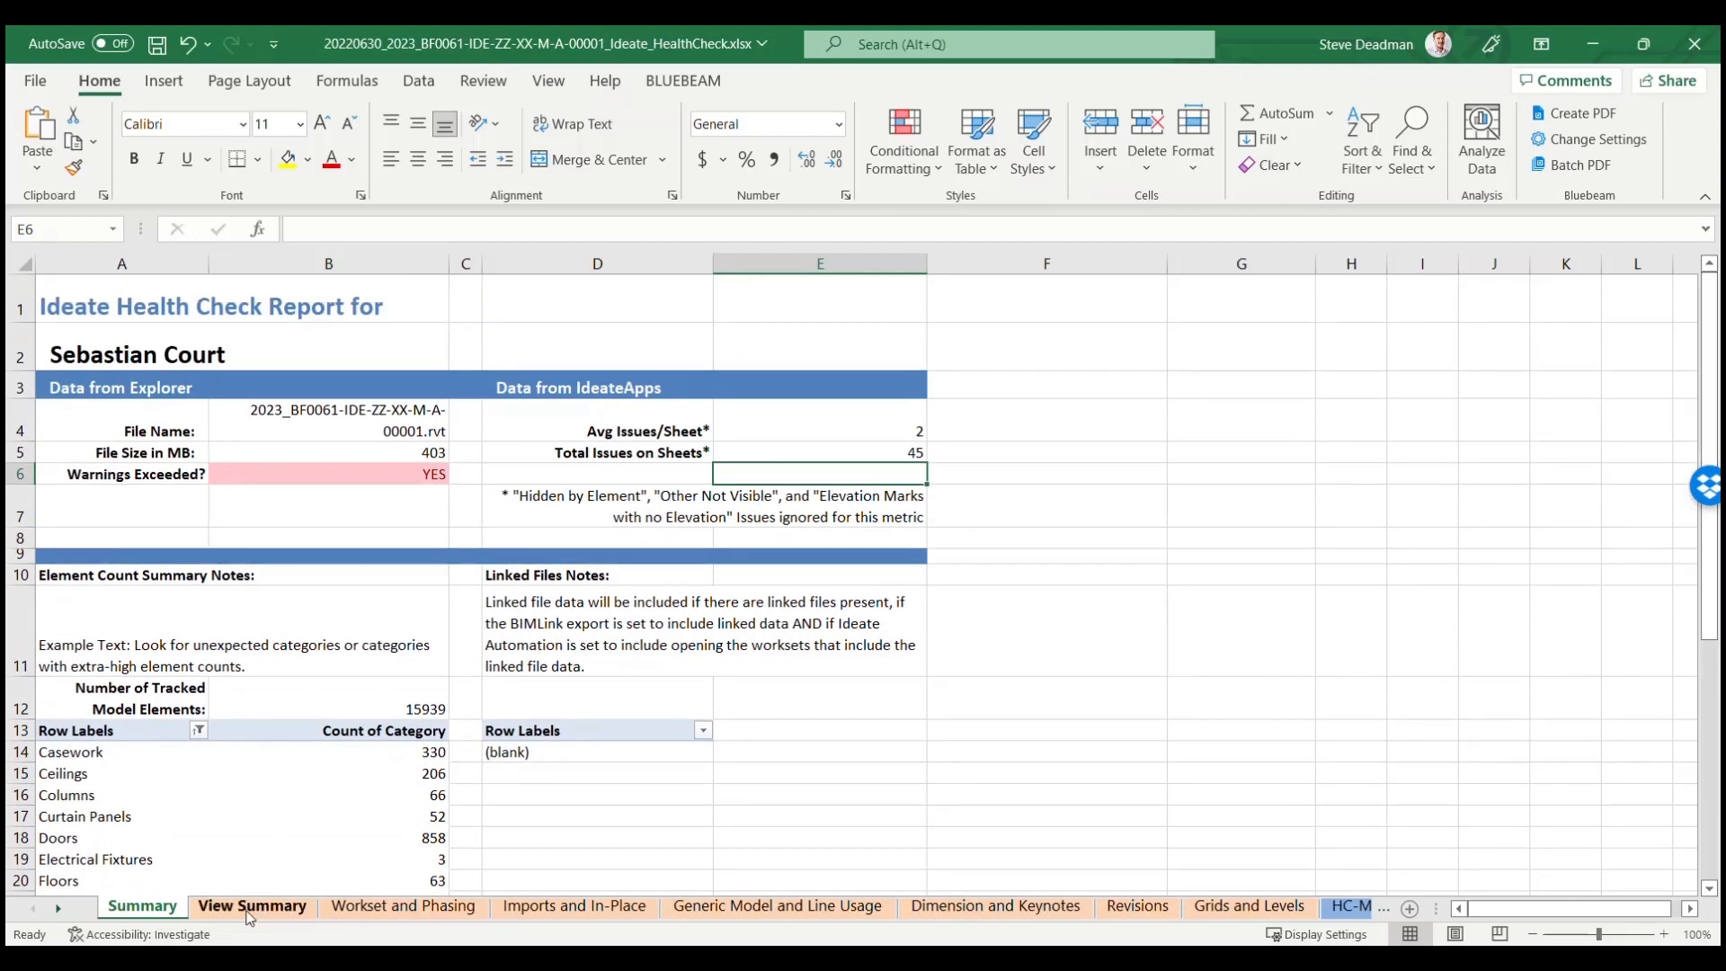
- Page through View Summary, Imports and In-Place, Workset and Phasing, then Generic Model and Line Usage
click(252, 907)
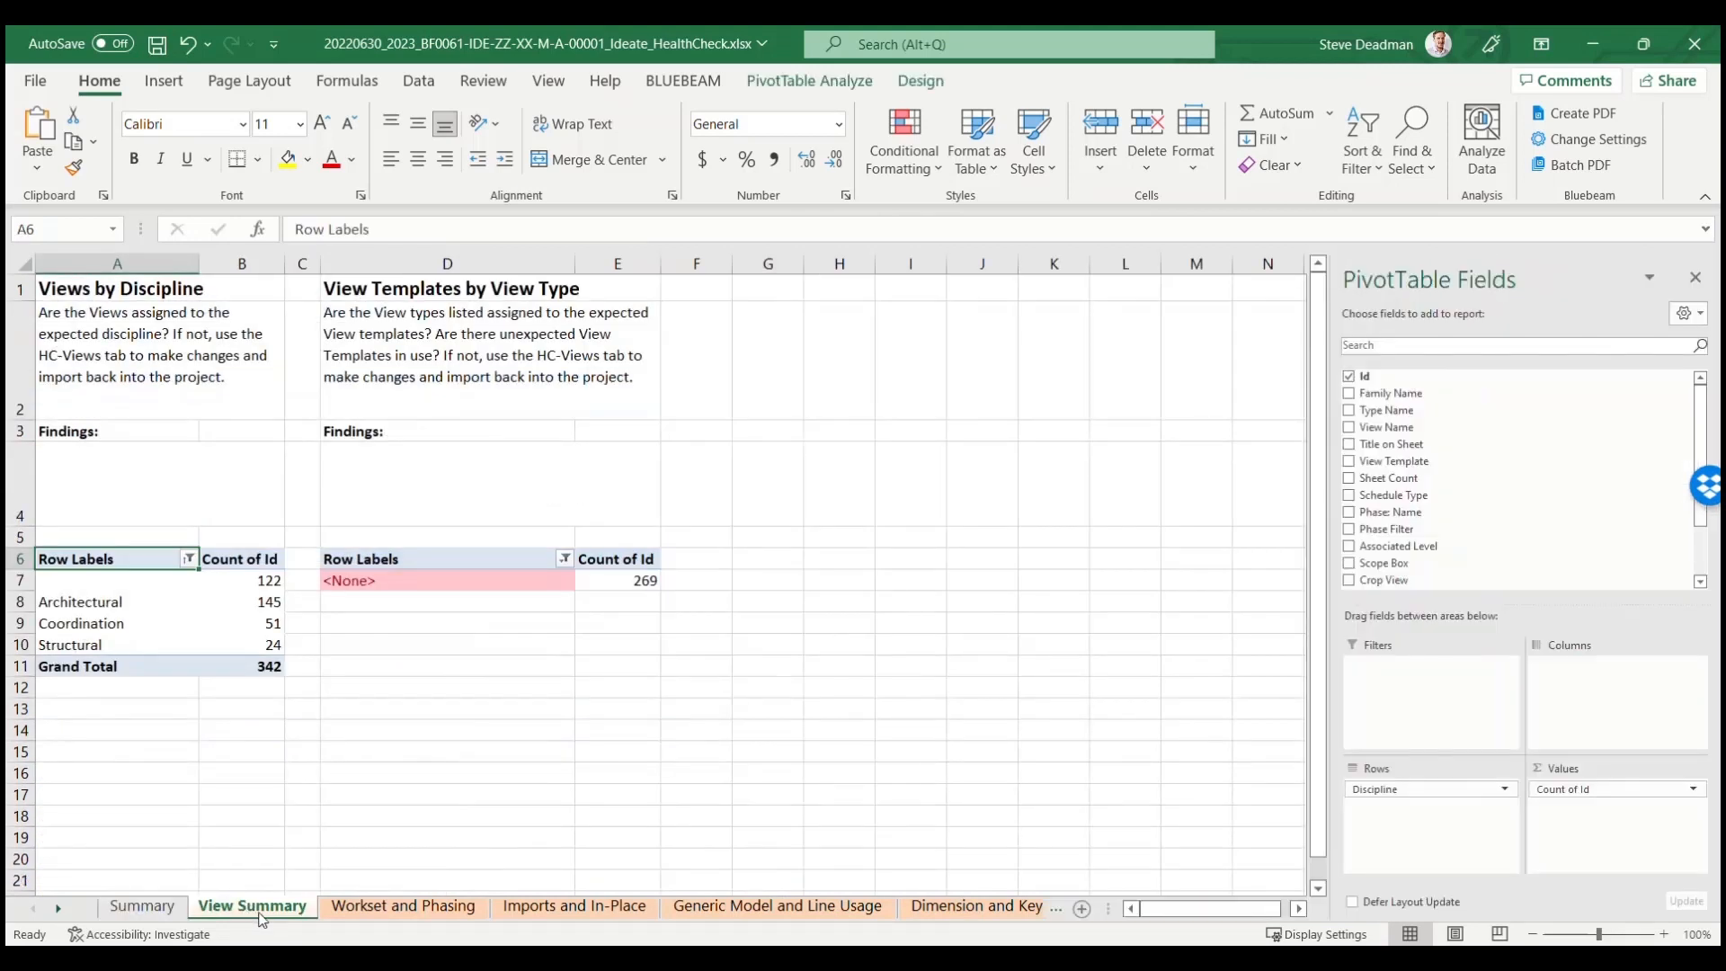
click(574, 906)
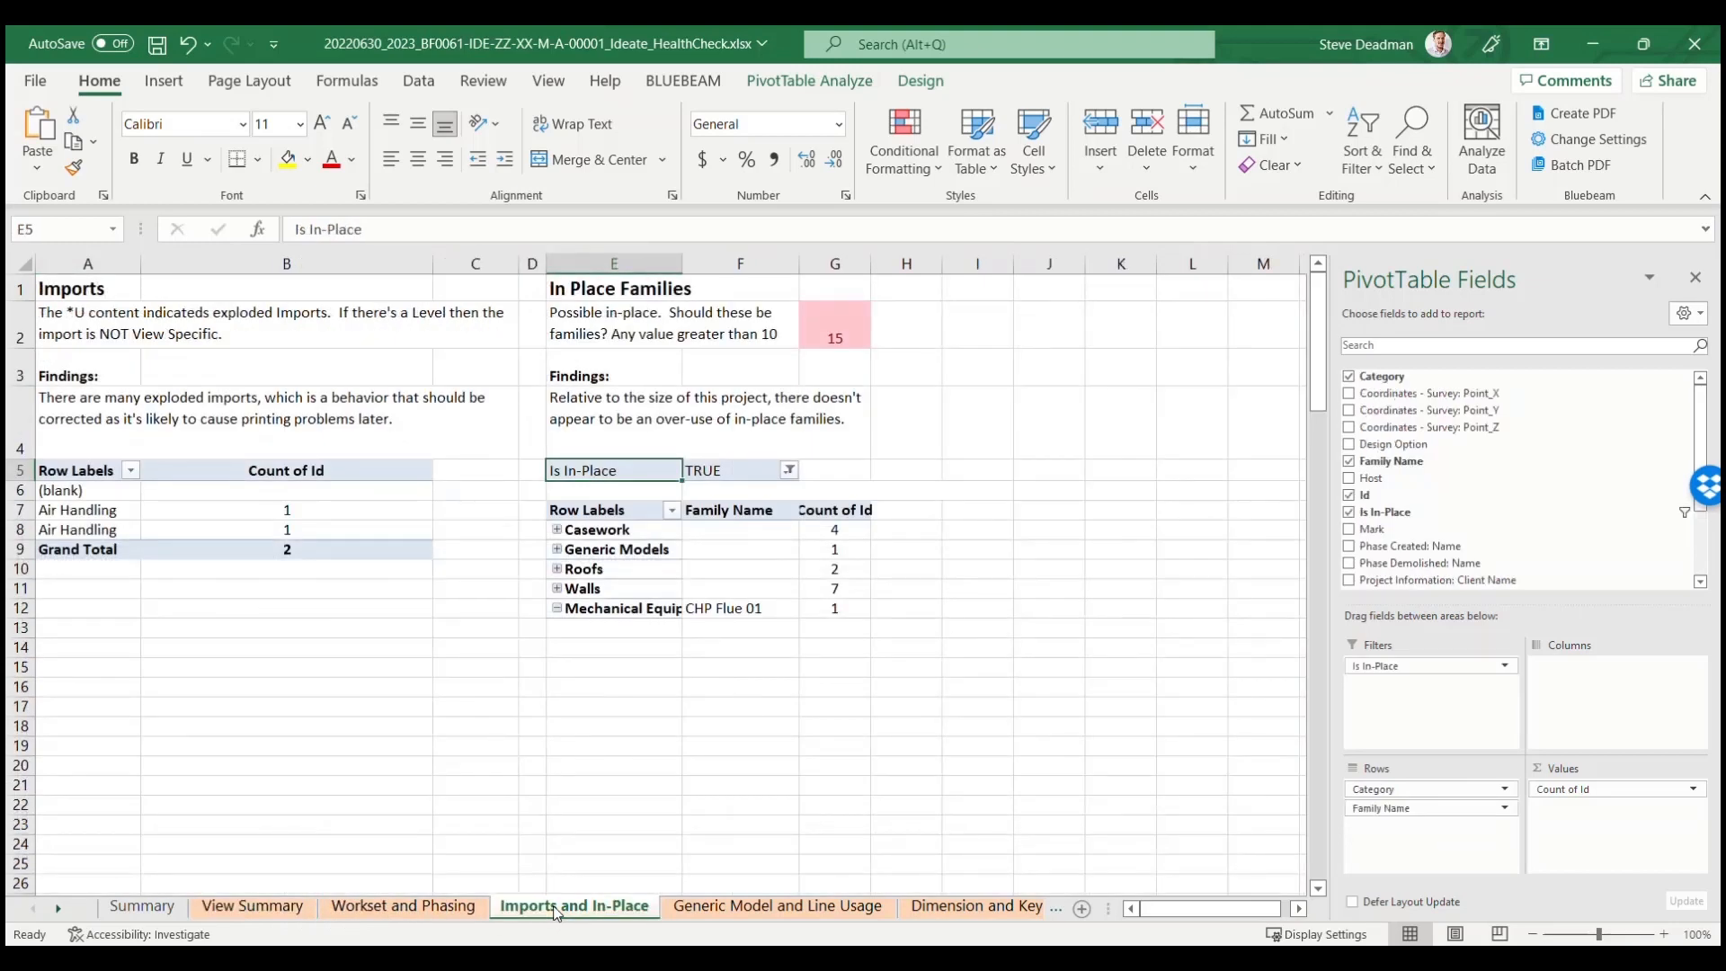
mouse_move(404, 905)
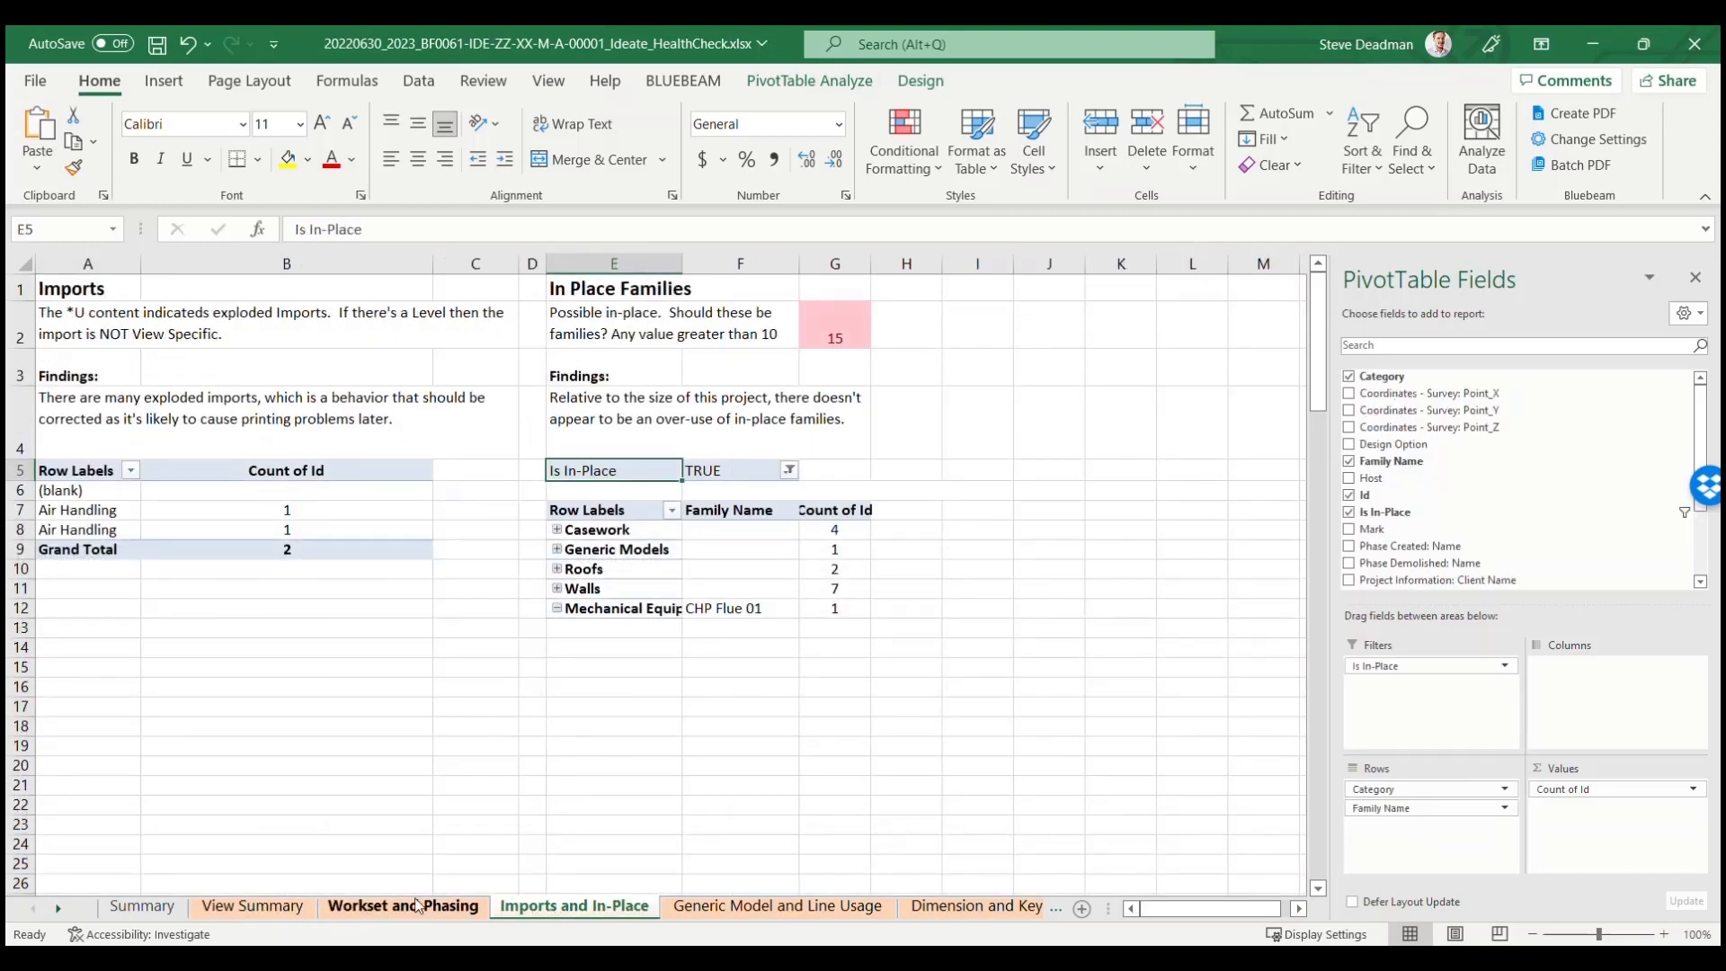
click(403, 905)
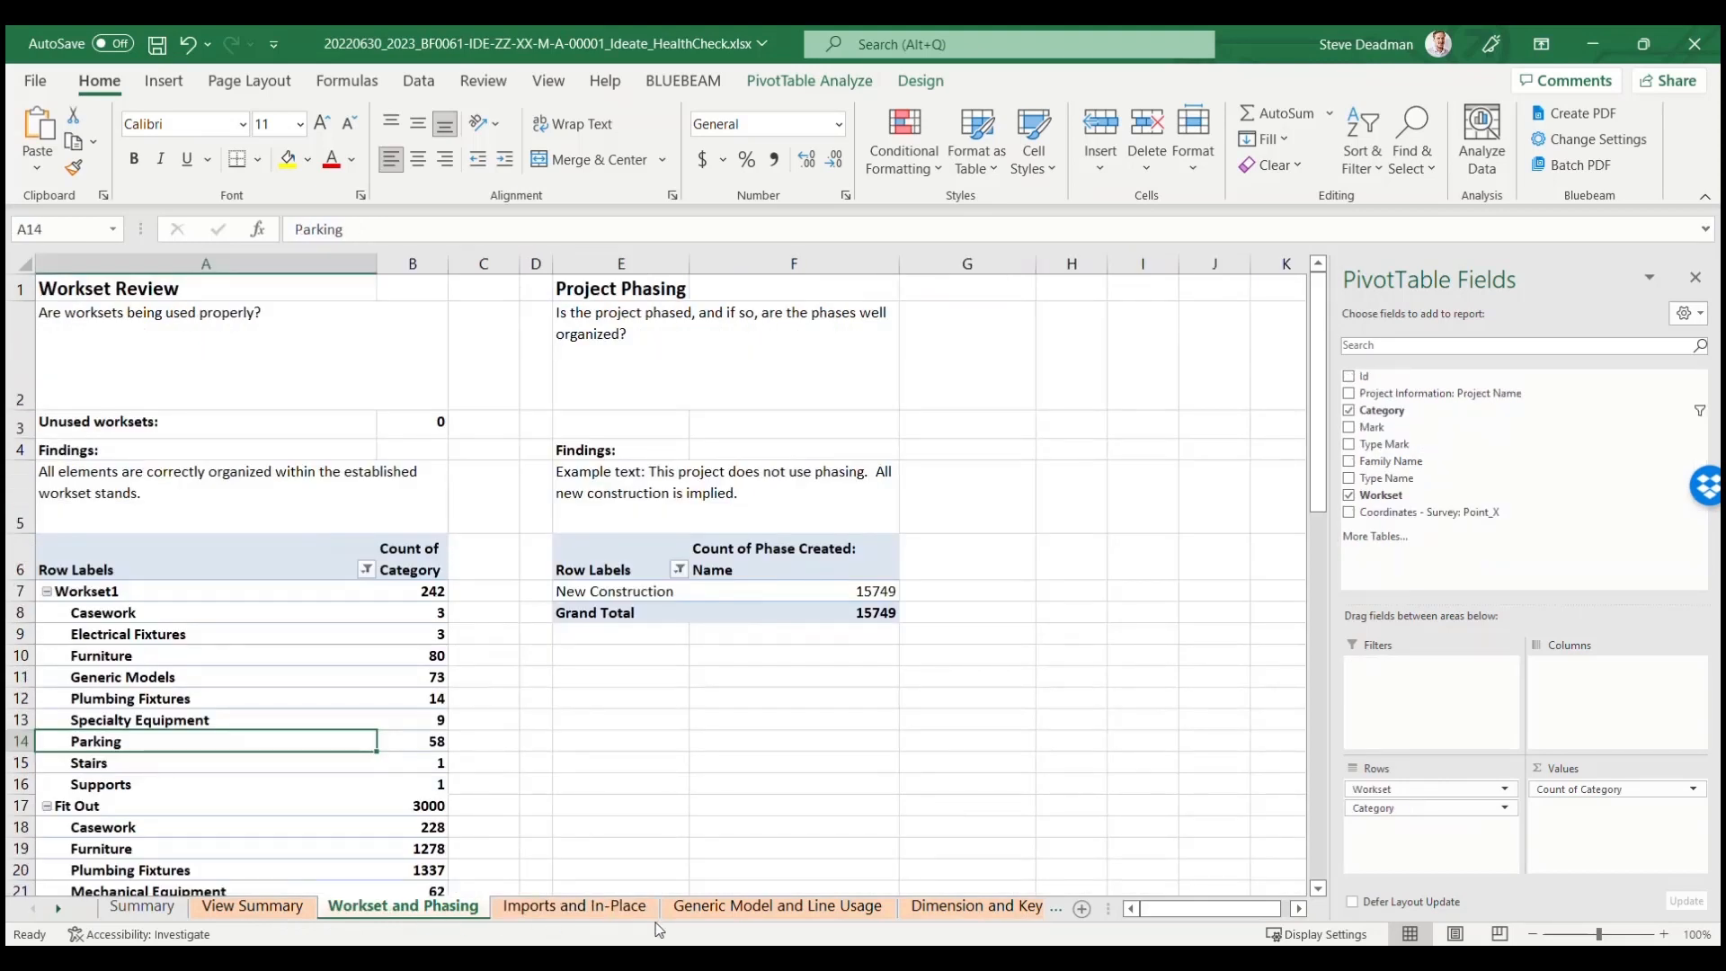
click(776, 906)
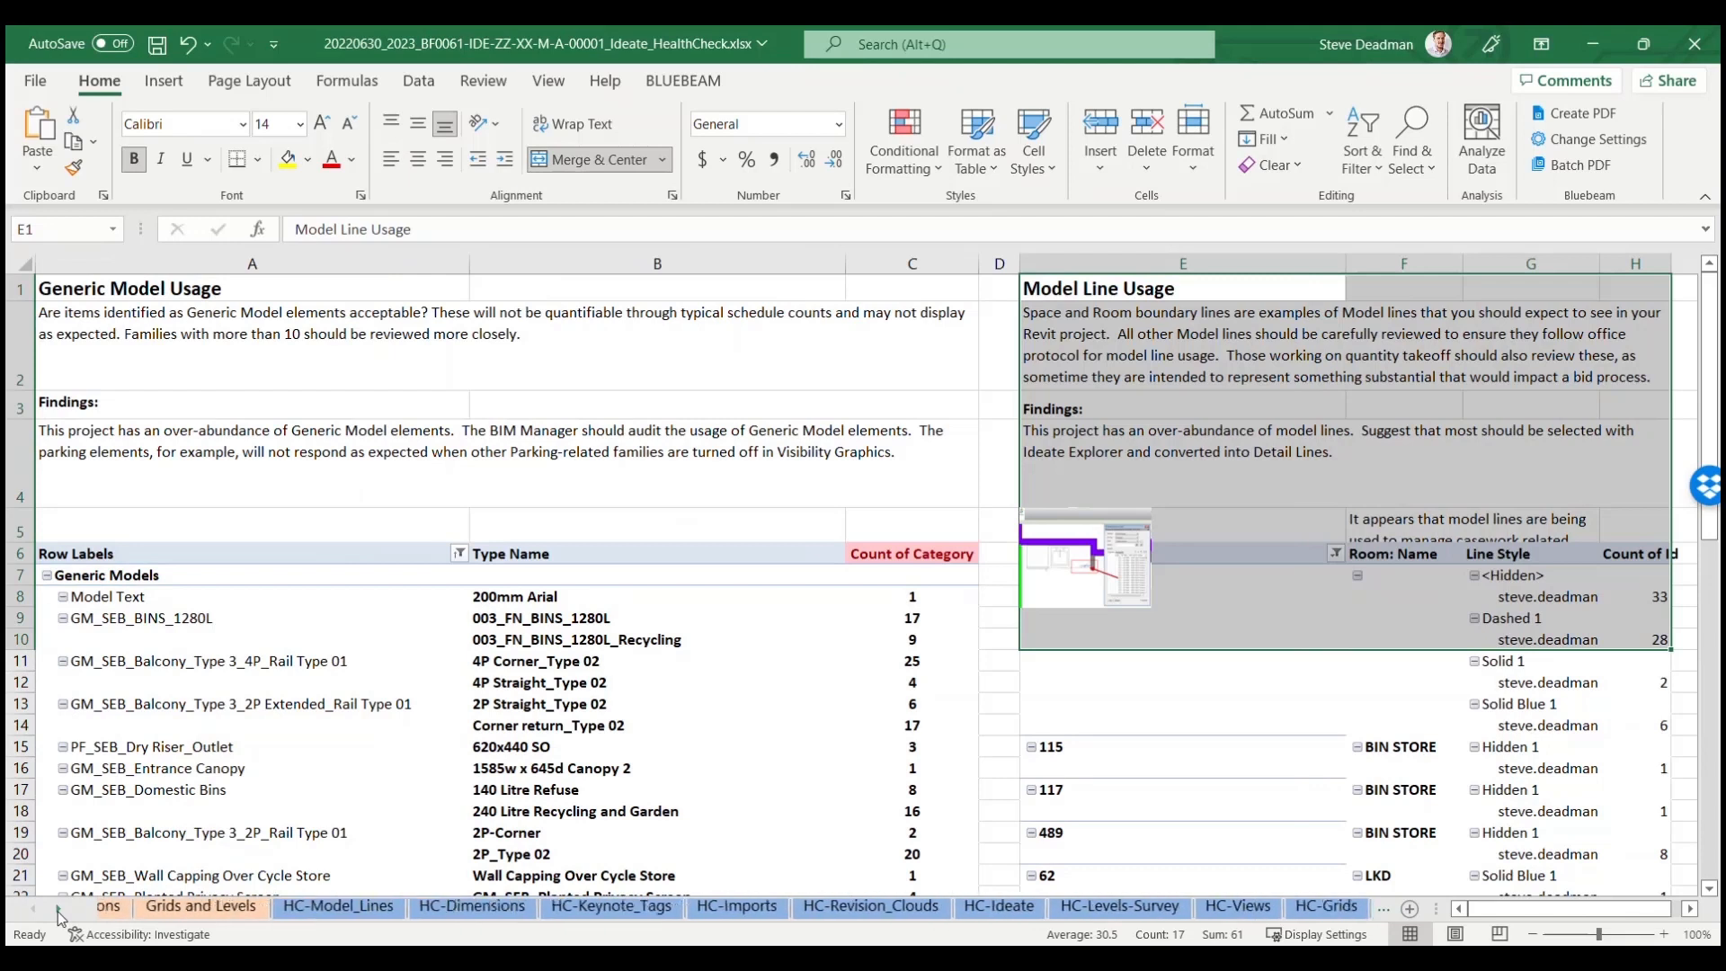
- Review the HC-Dimensions, HC-Imports and Sheets data sheets, ending on Issues
click(436, 906)
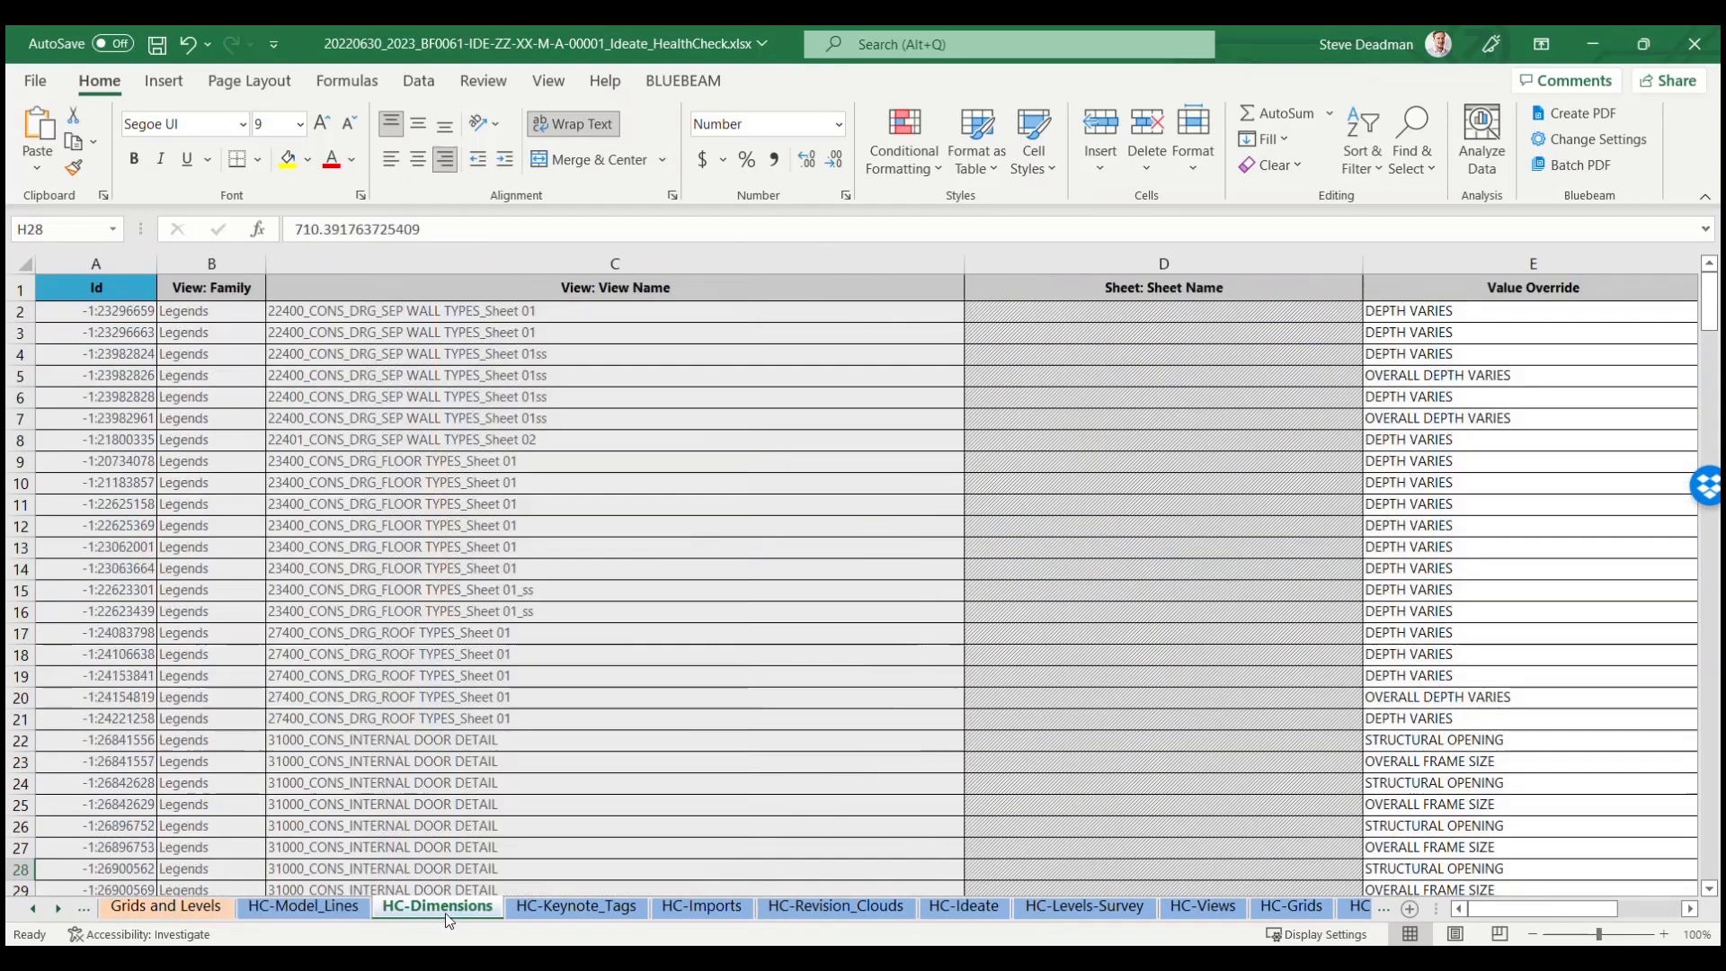
click(702, 907)
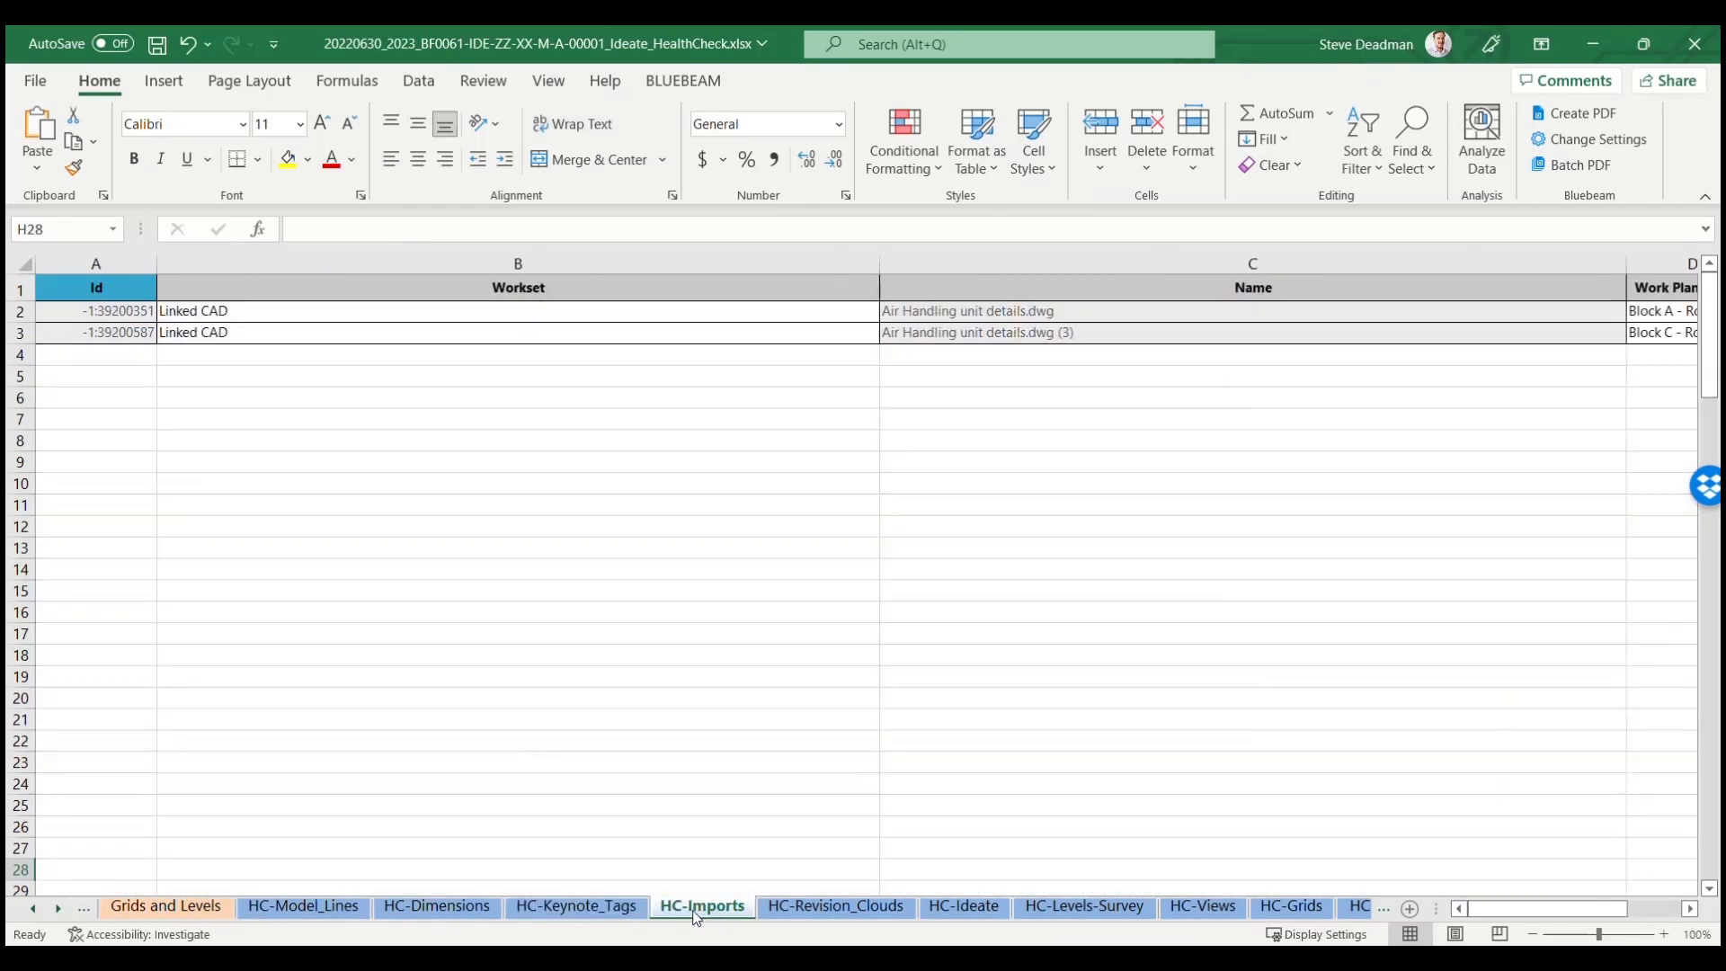
mouse_move(54, 912)
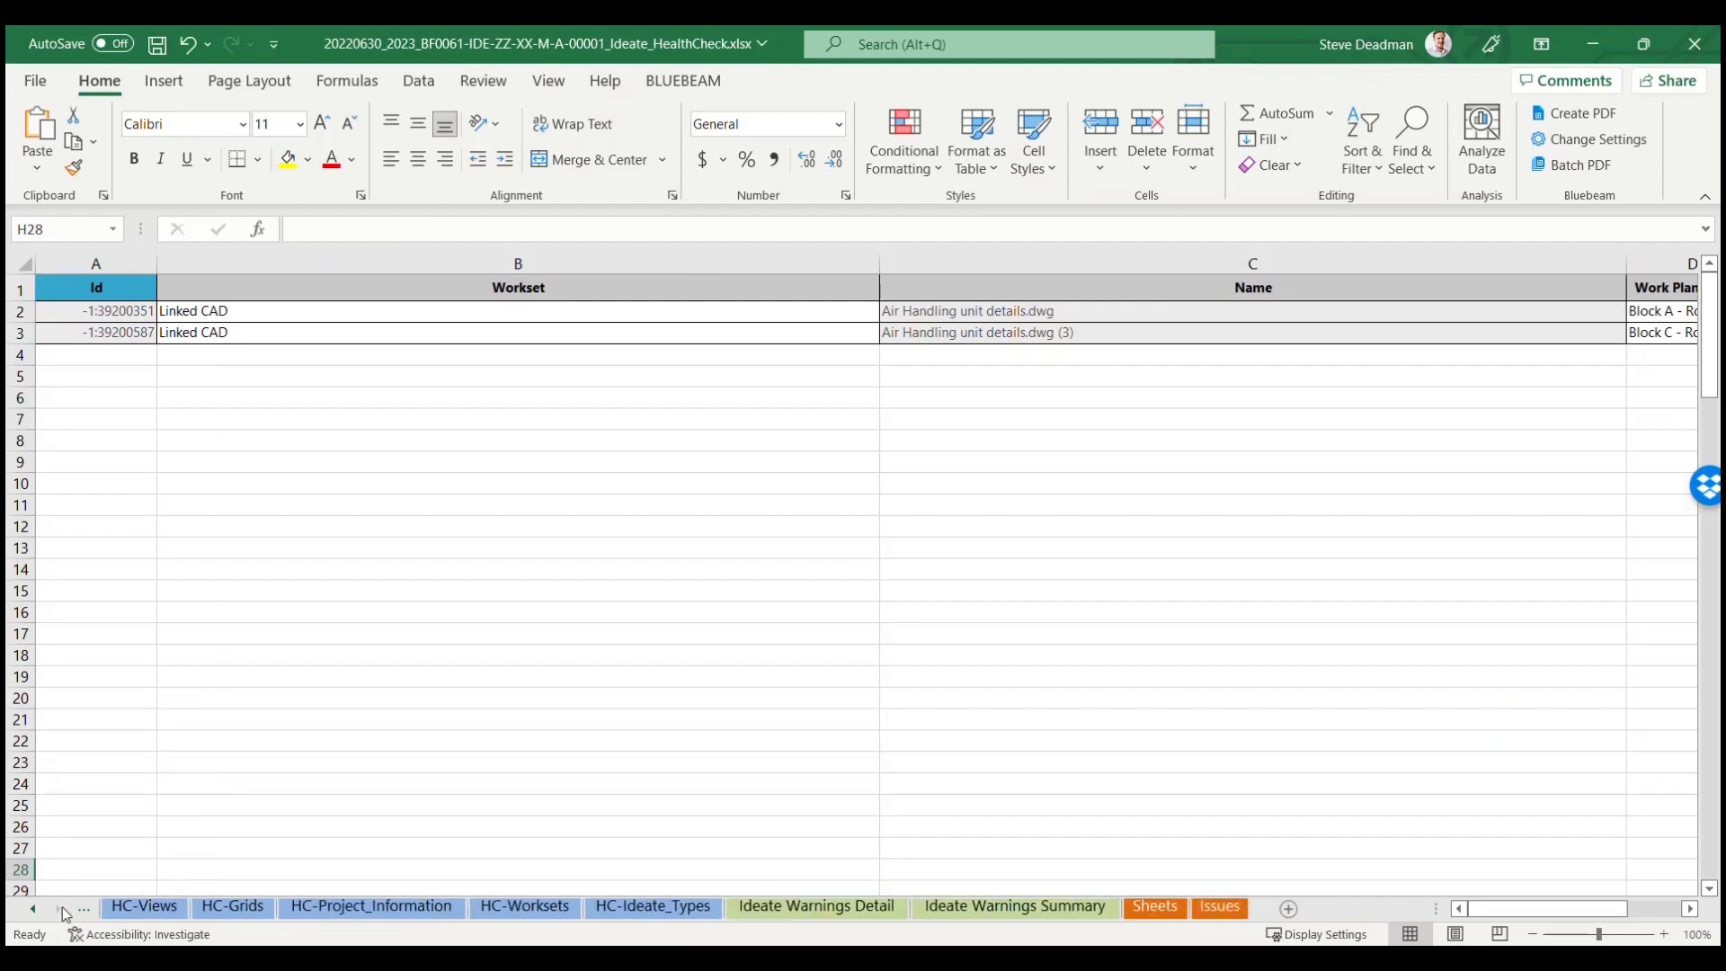
click(814, 907)
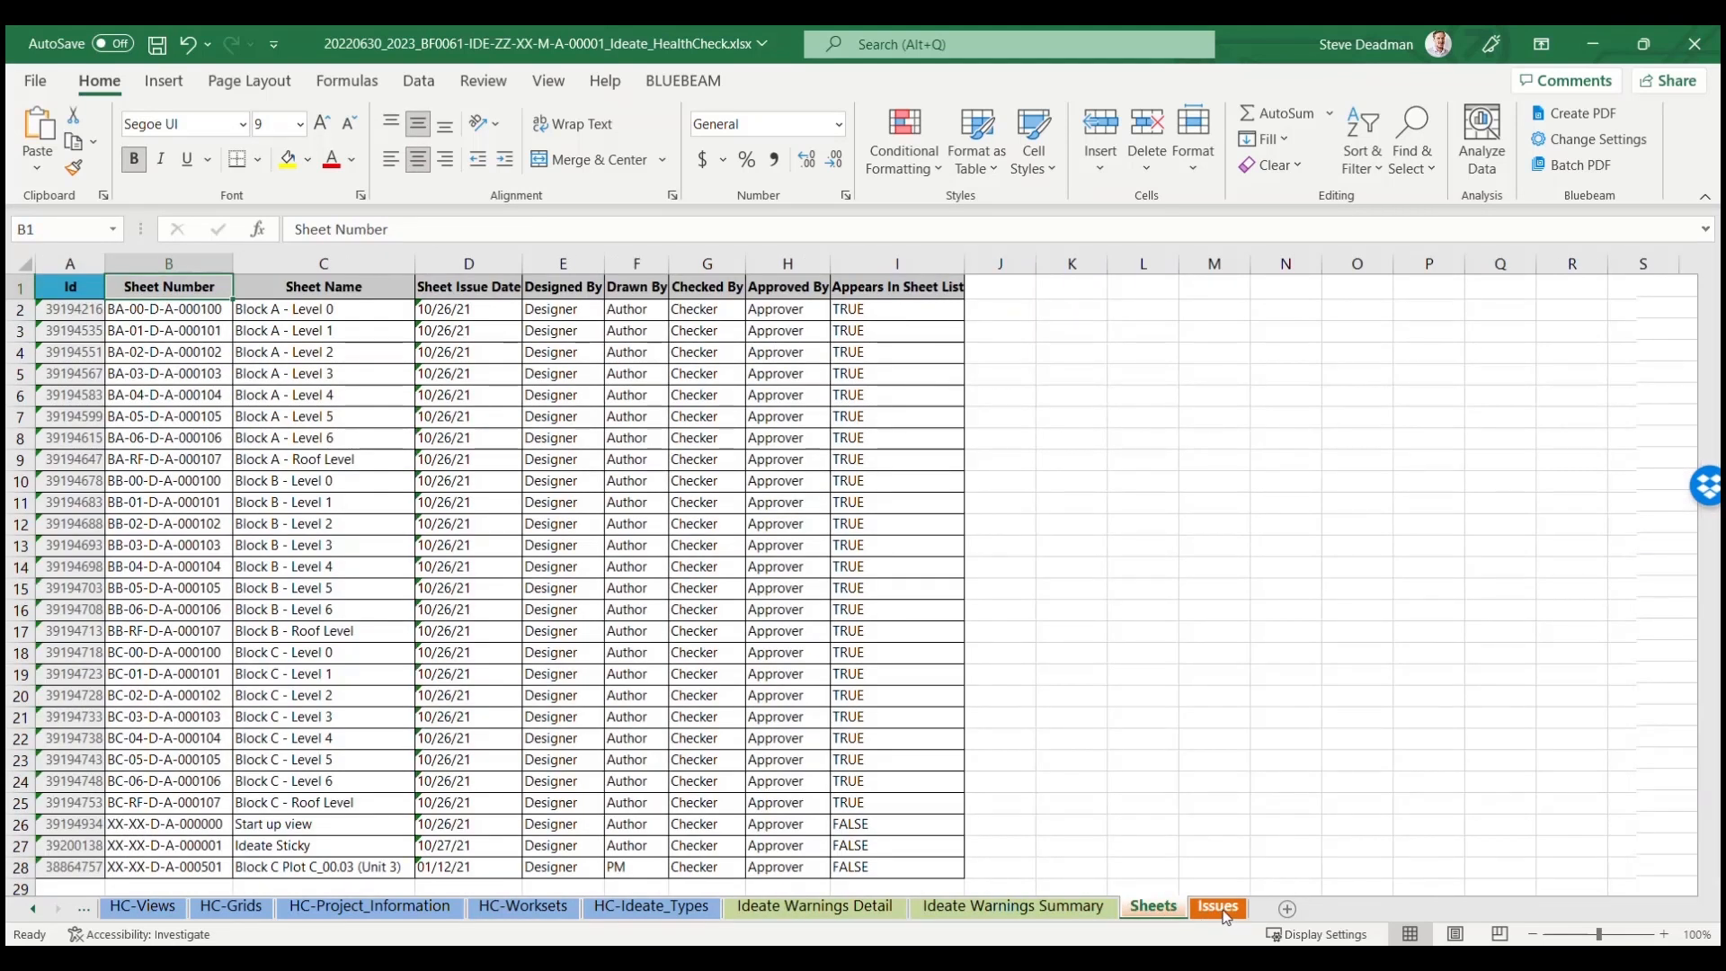
click(1217, 906)
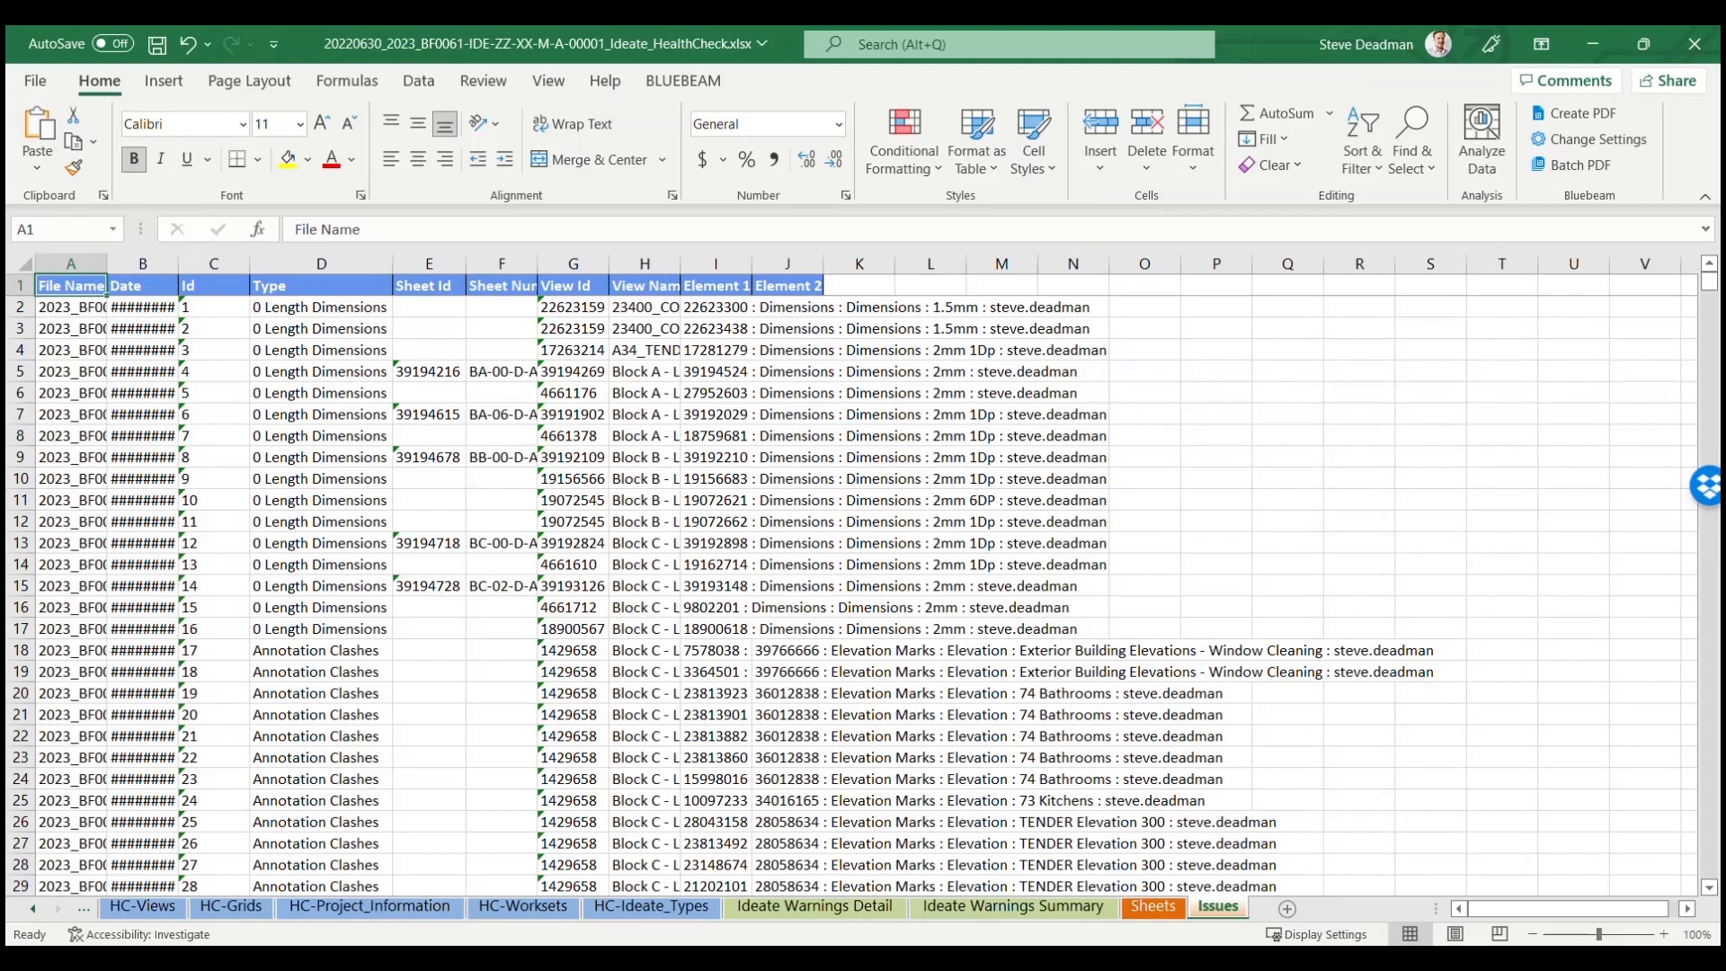